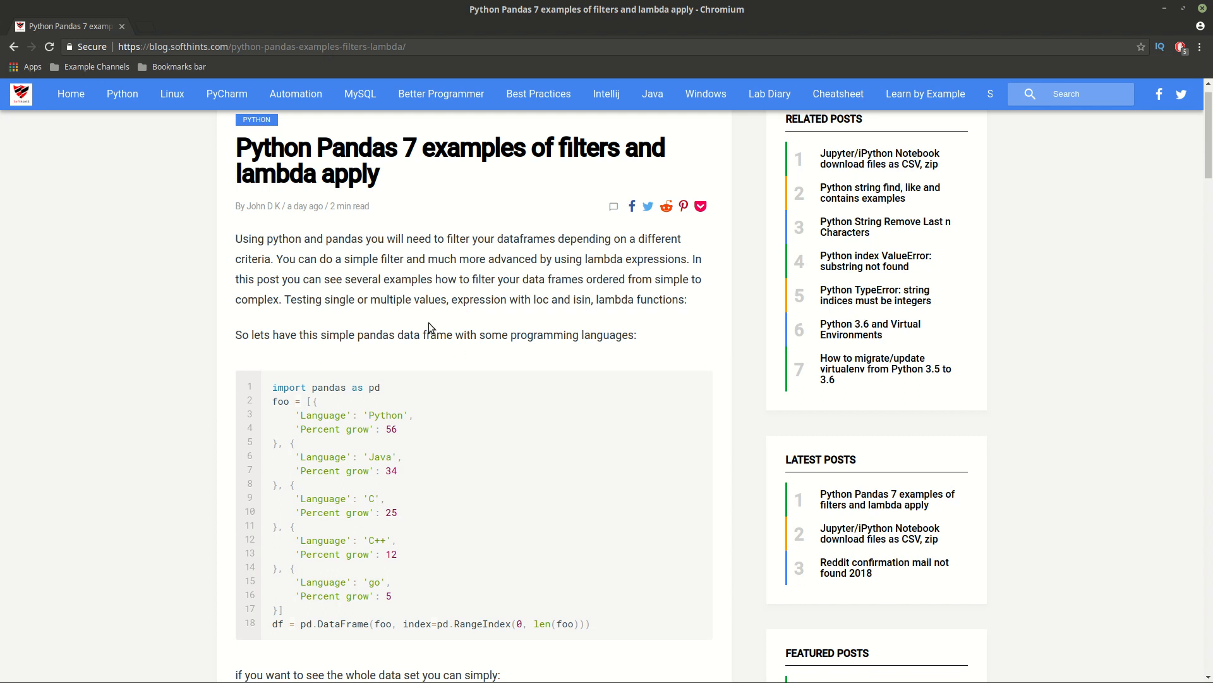
pyautogui.moveTo(591, 184)
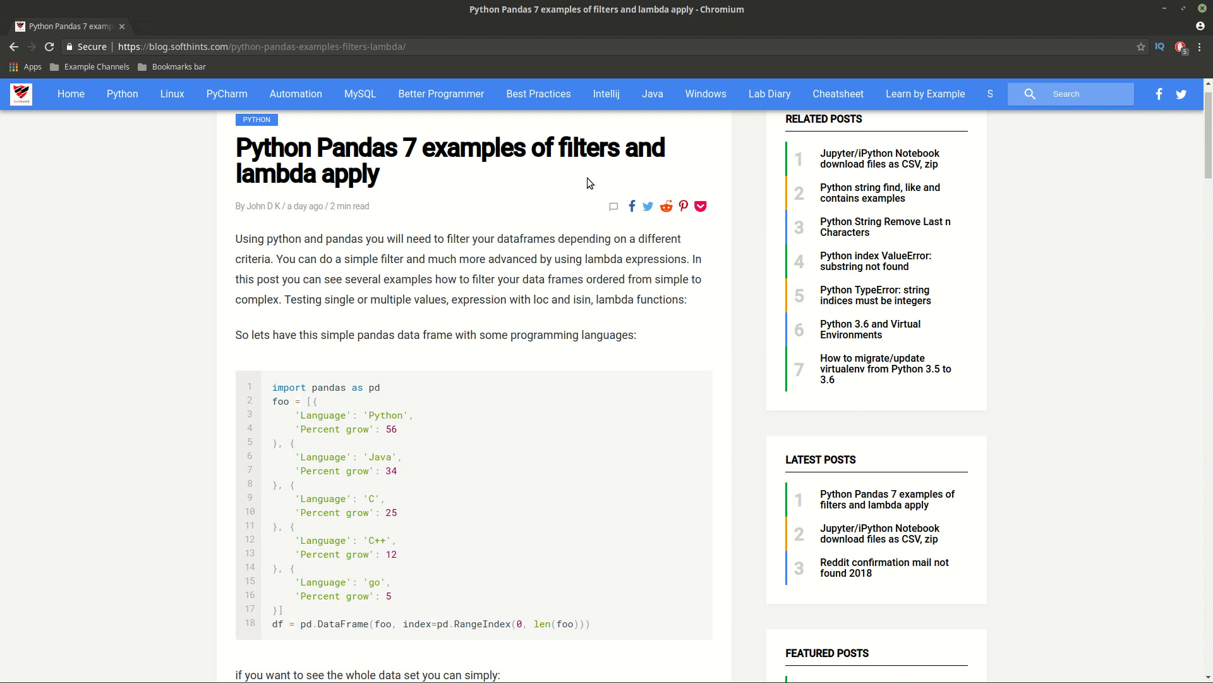
pyautogui.moveTo(383, 240)
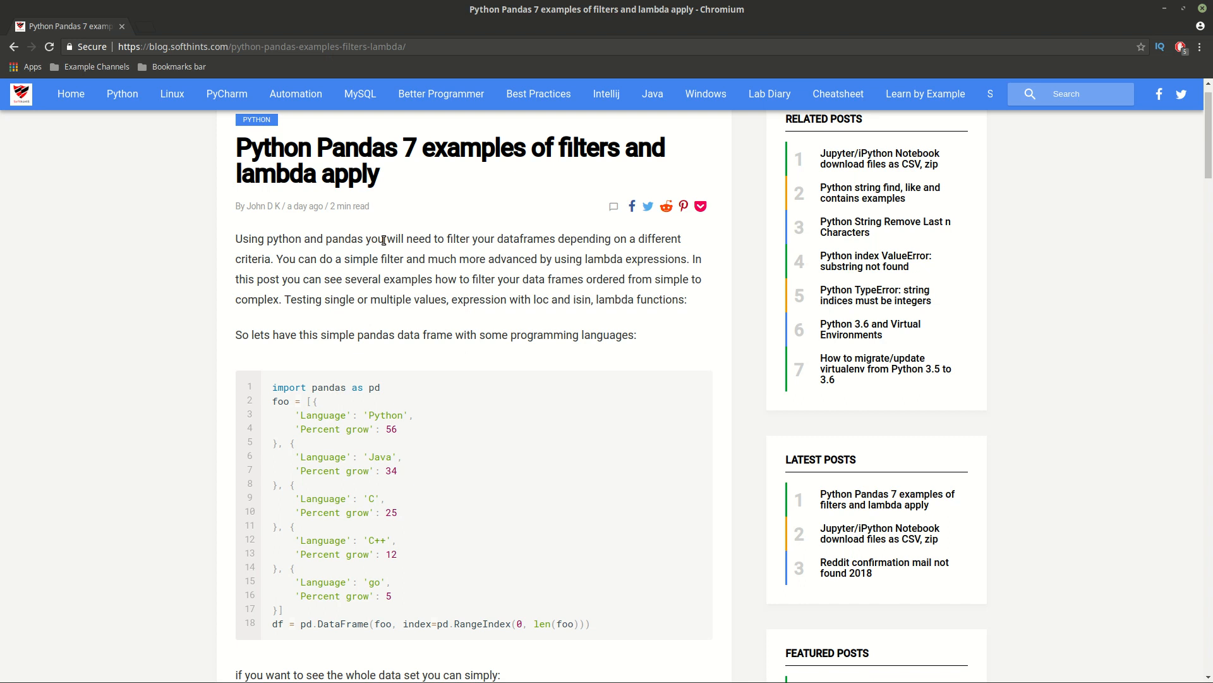
# Step: Add print(df) below the language DataFrame definition
pyautogui.scroll(-3)
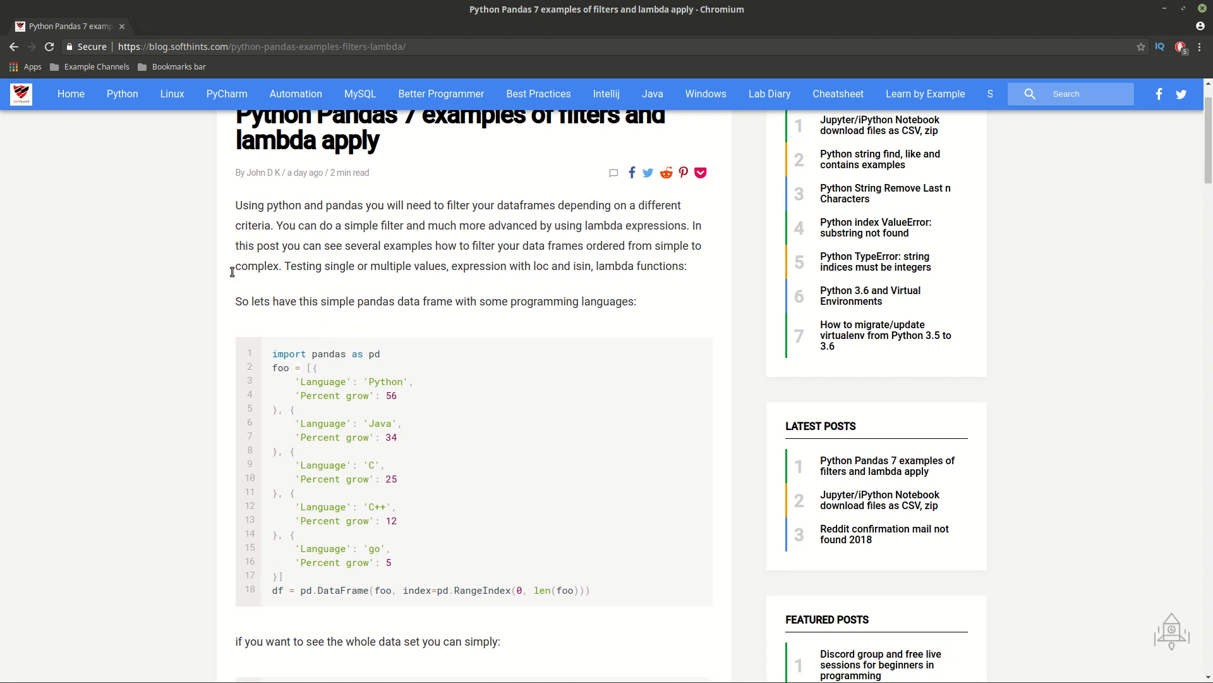
pyautogui.moveTo(320, 380)
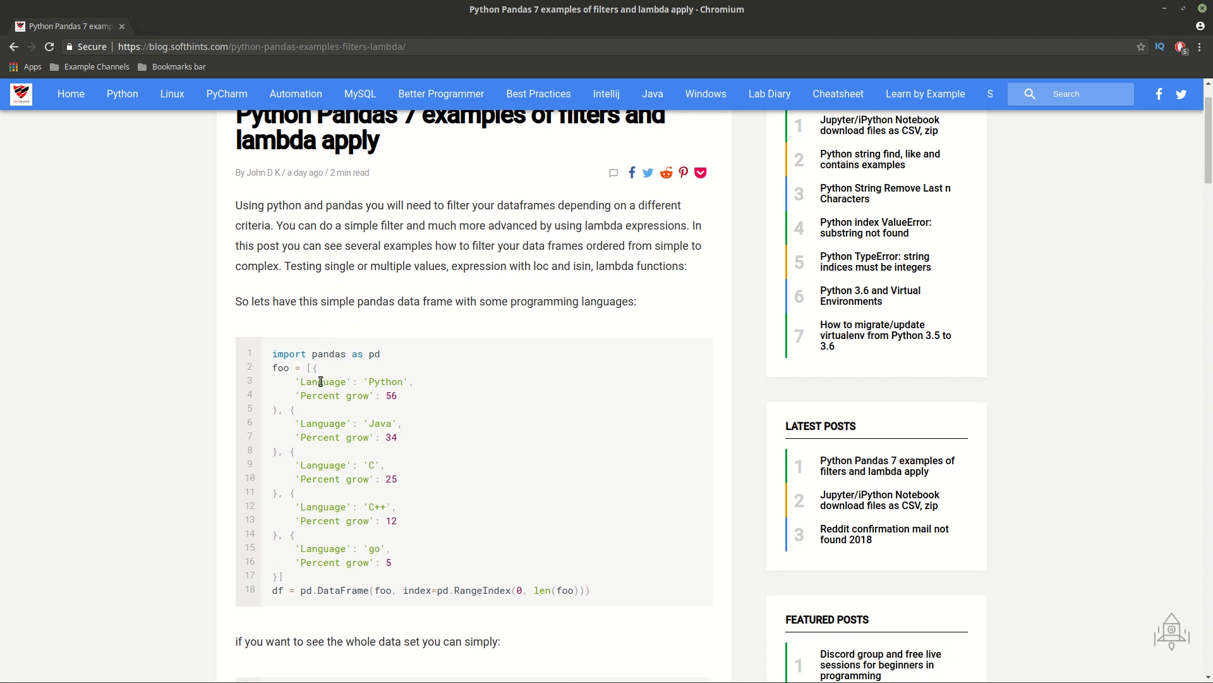
pyautogui.moveTo(328, 363)
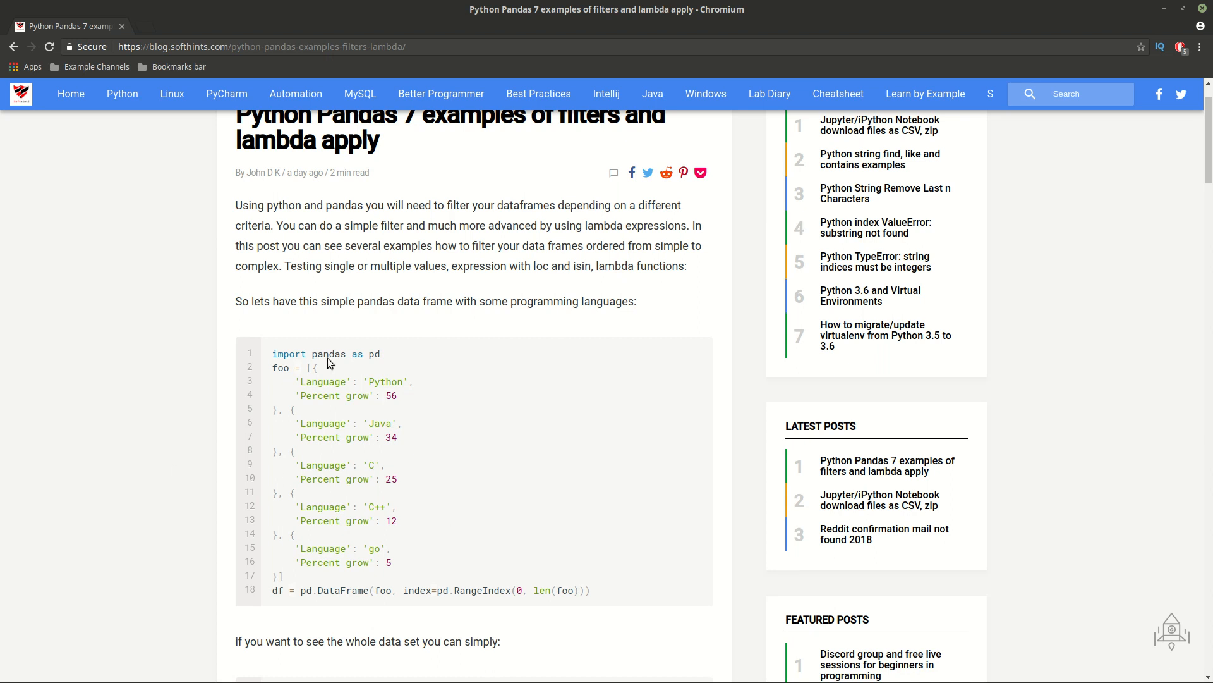
pyautogui.moveTo(346, 606)
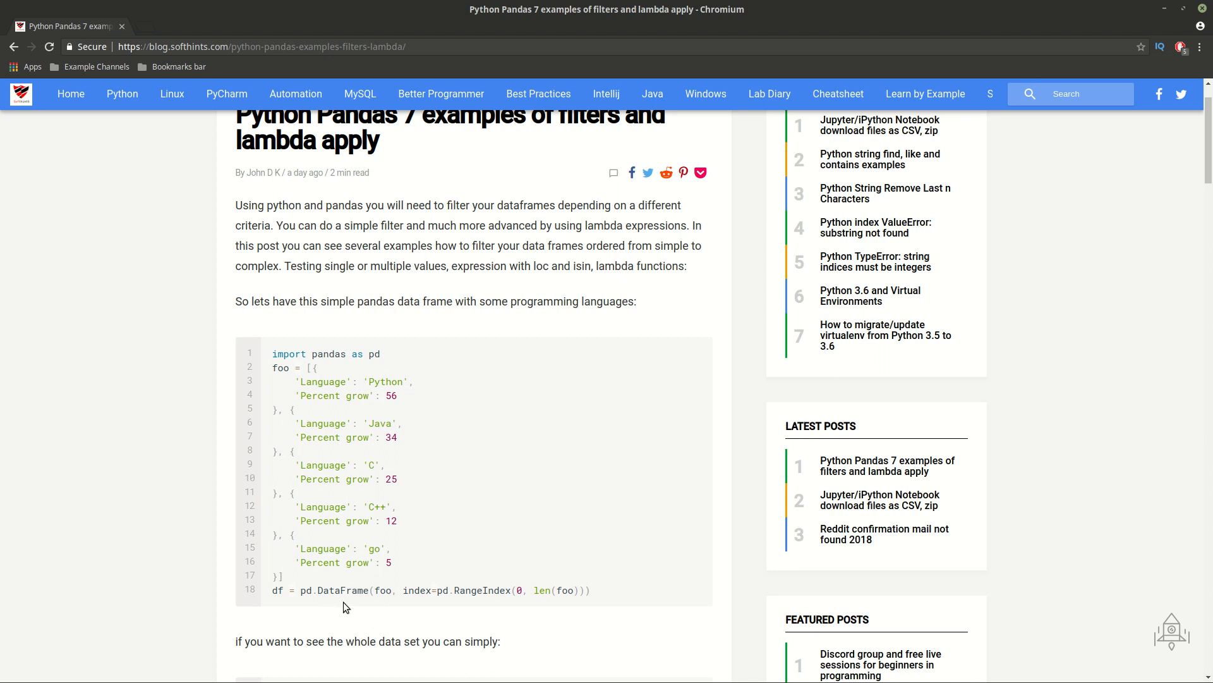
pyautogui.moveTo(332, 605)
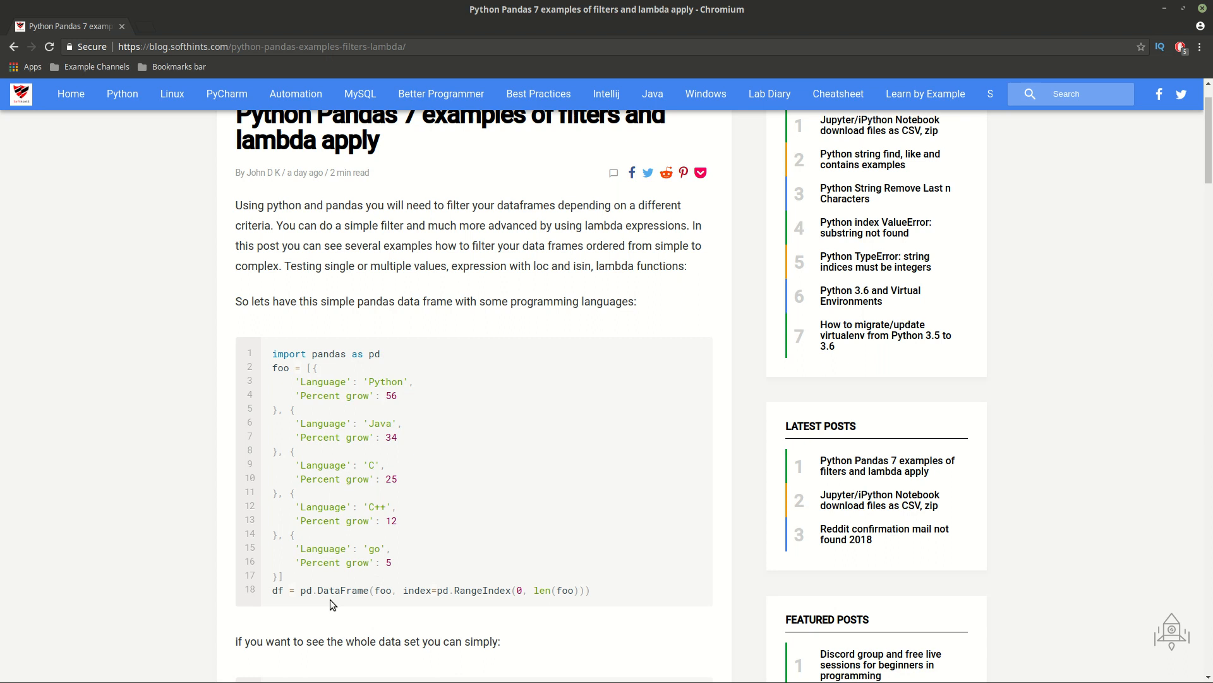
pyautogui.moveTo(392, 612)
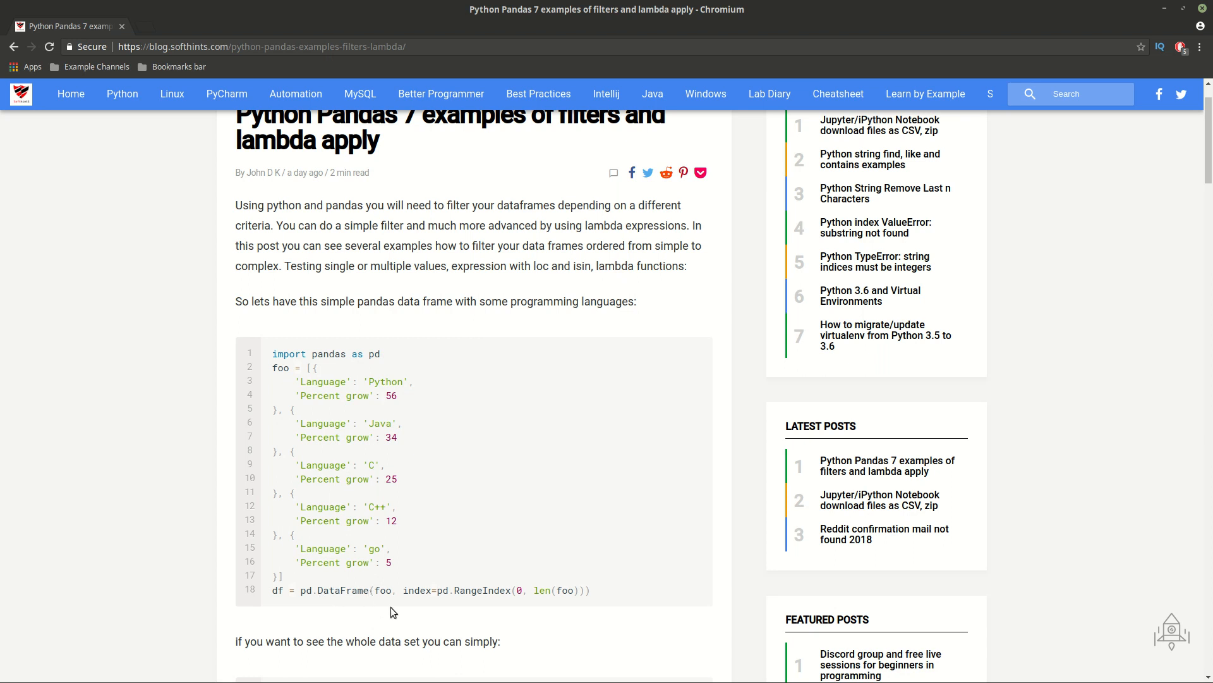
pyautogui.moveTo(383, 590)
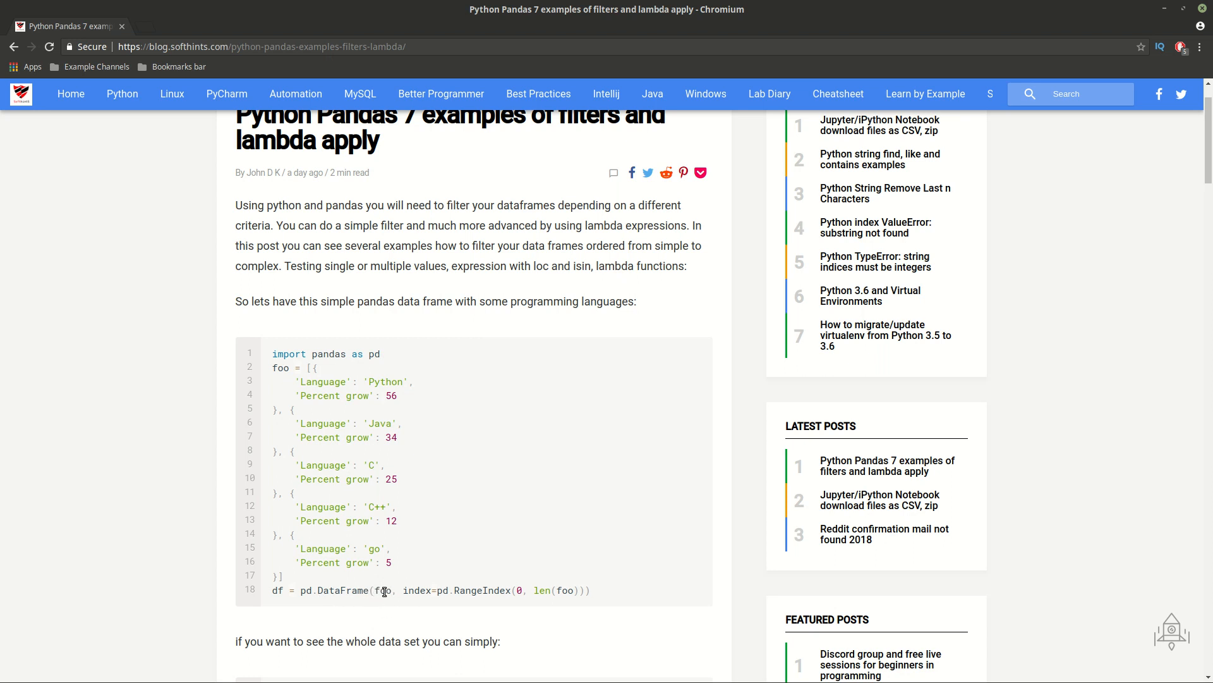
pyautogui.moveTo(453, 546)
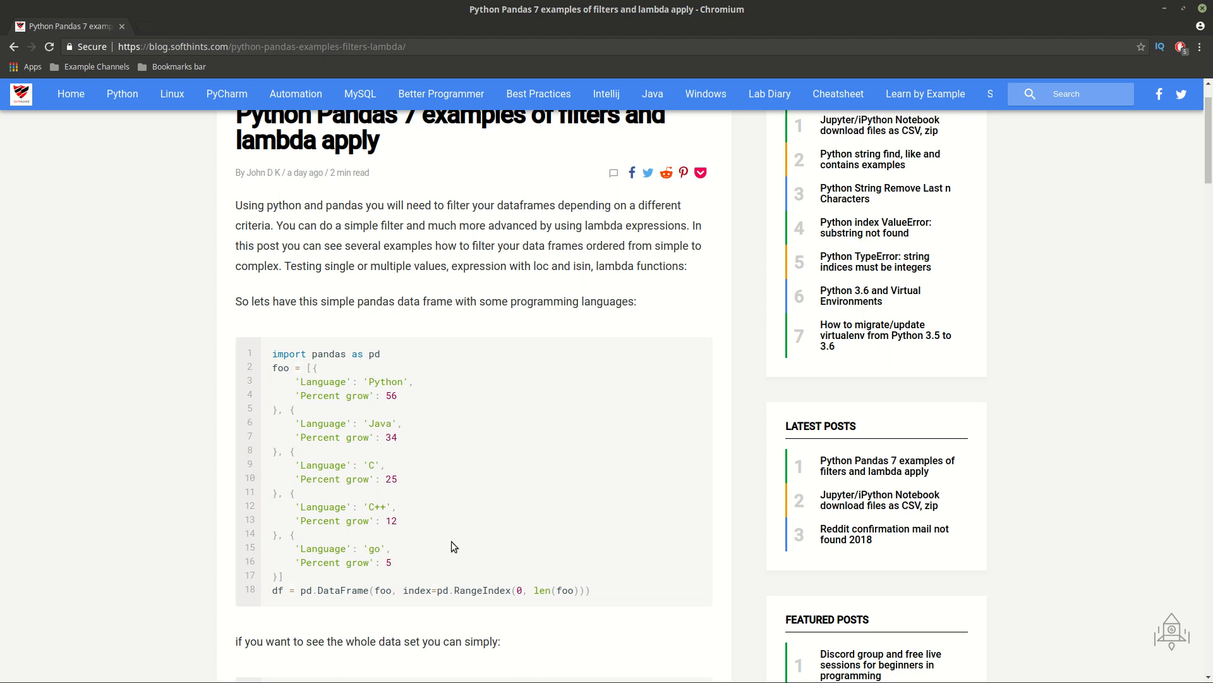
pyautogui.moveTo(480, 575)
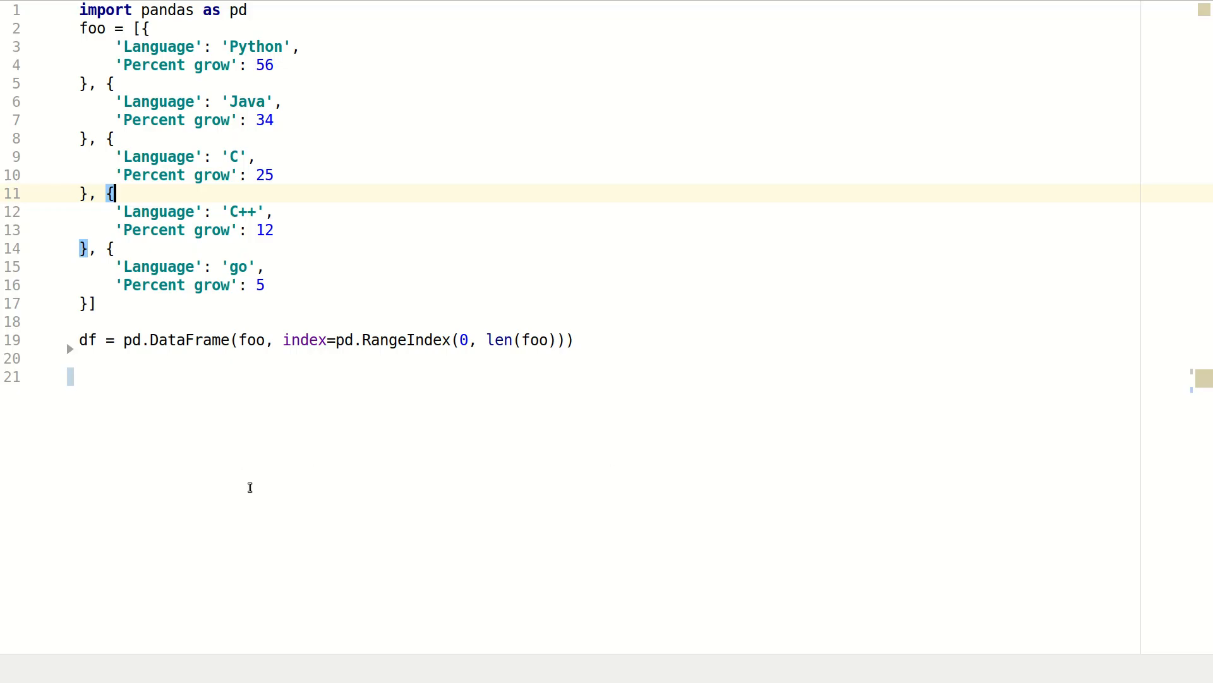
pyautogui.moveTo(289, 305)
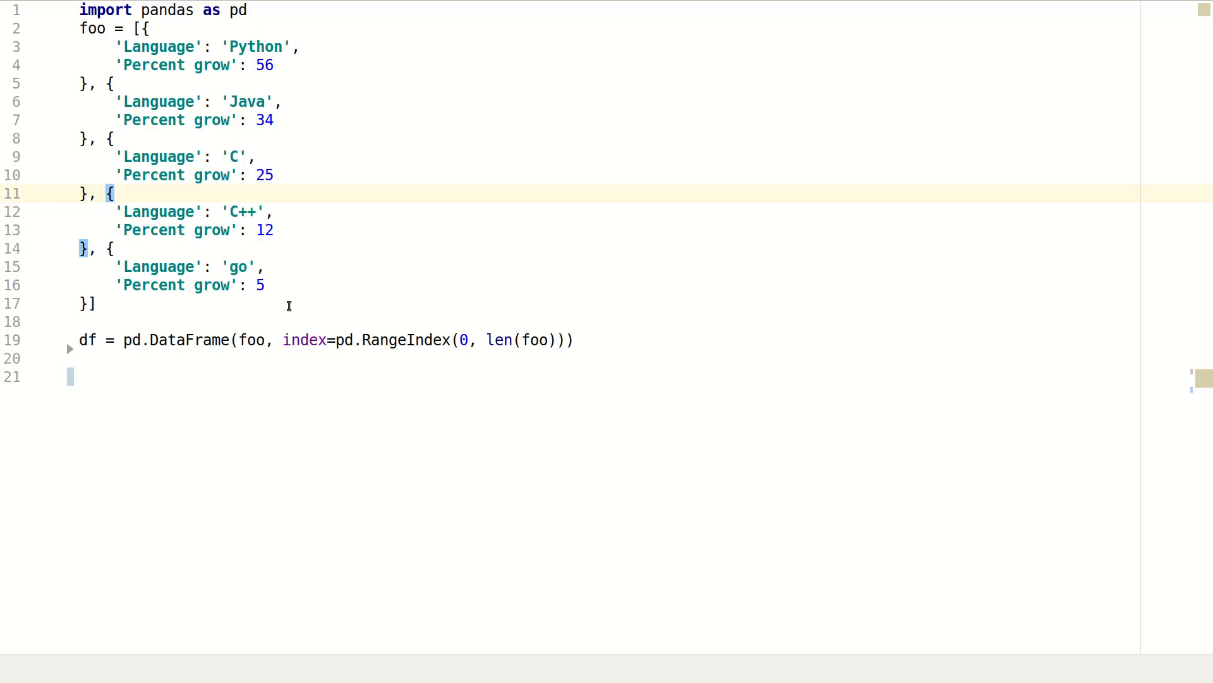
pyautogui.moveTo(243, 341)
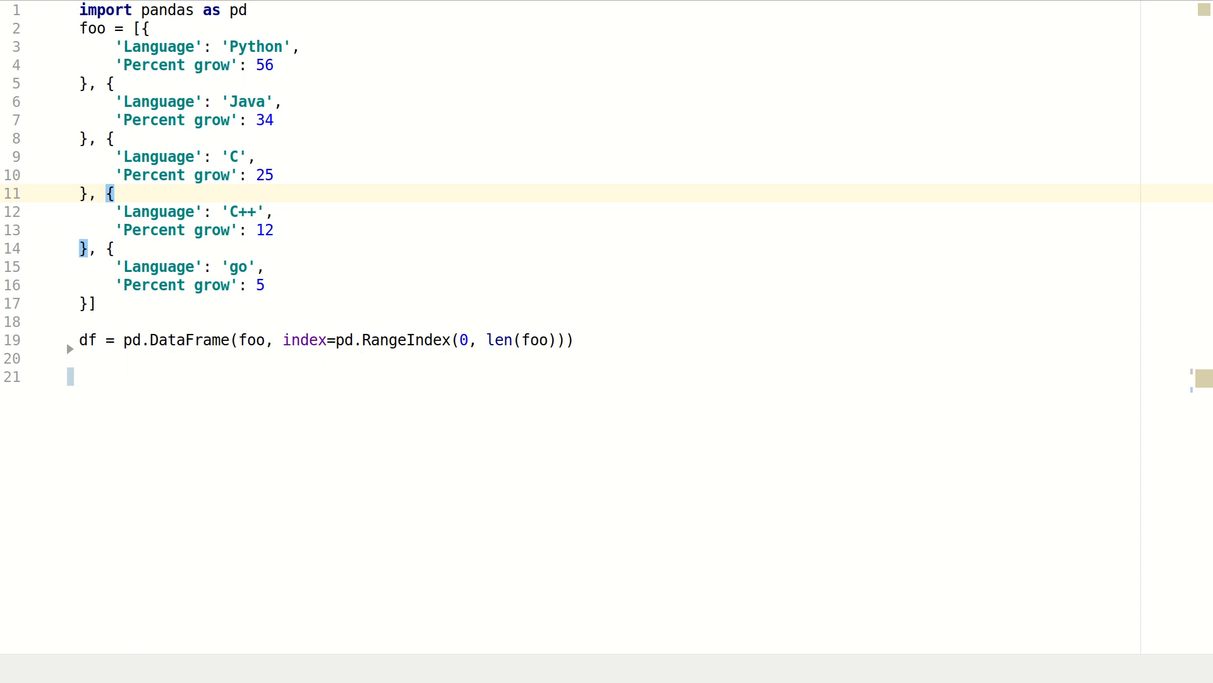
pyautogui.write('print(df)')
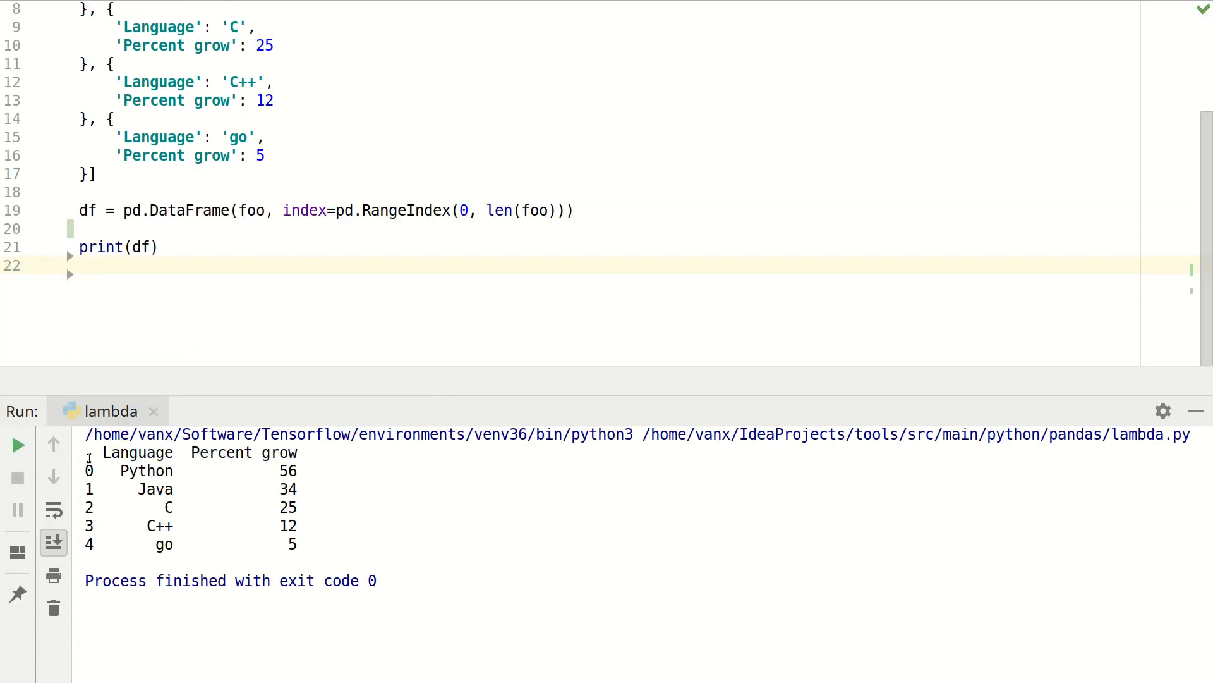
# Step: Run the script and point out row index 0 in the printed five-language table
pyautogui.doubleClick(88, 471)
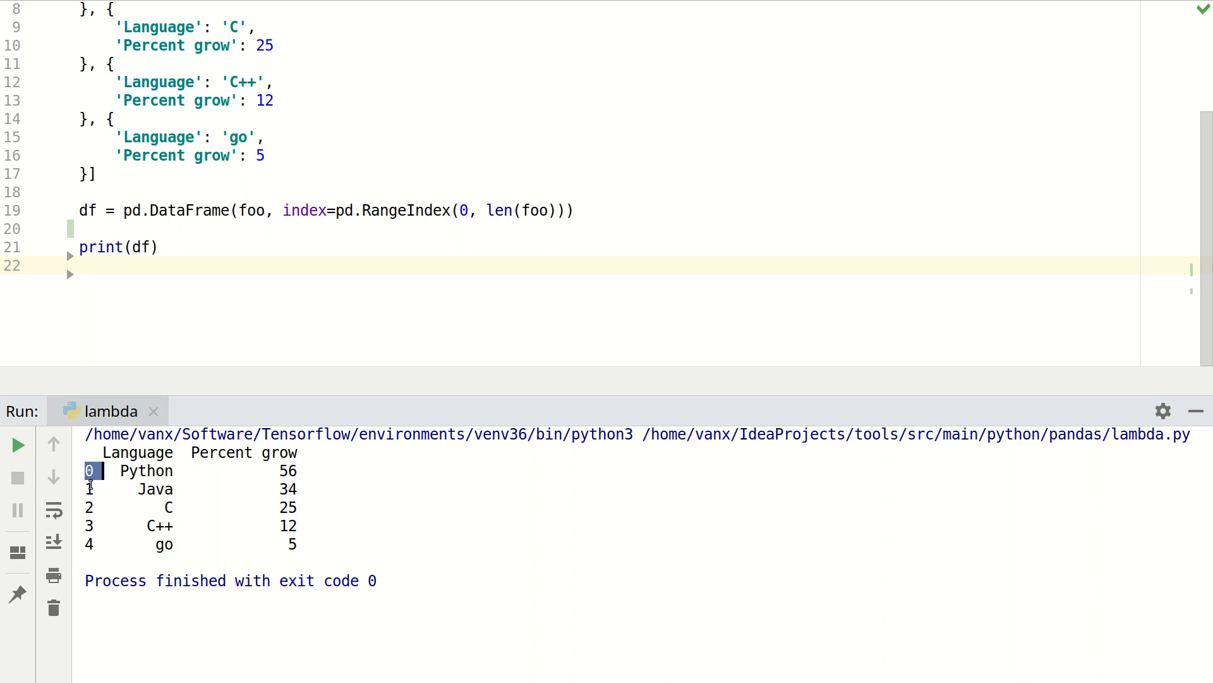
pyautogui.moveTo(142, 453)
pyautogui.write("['Language']")
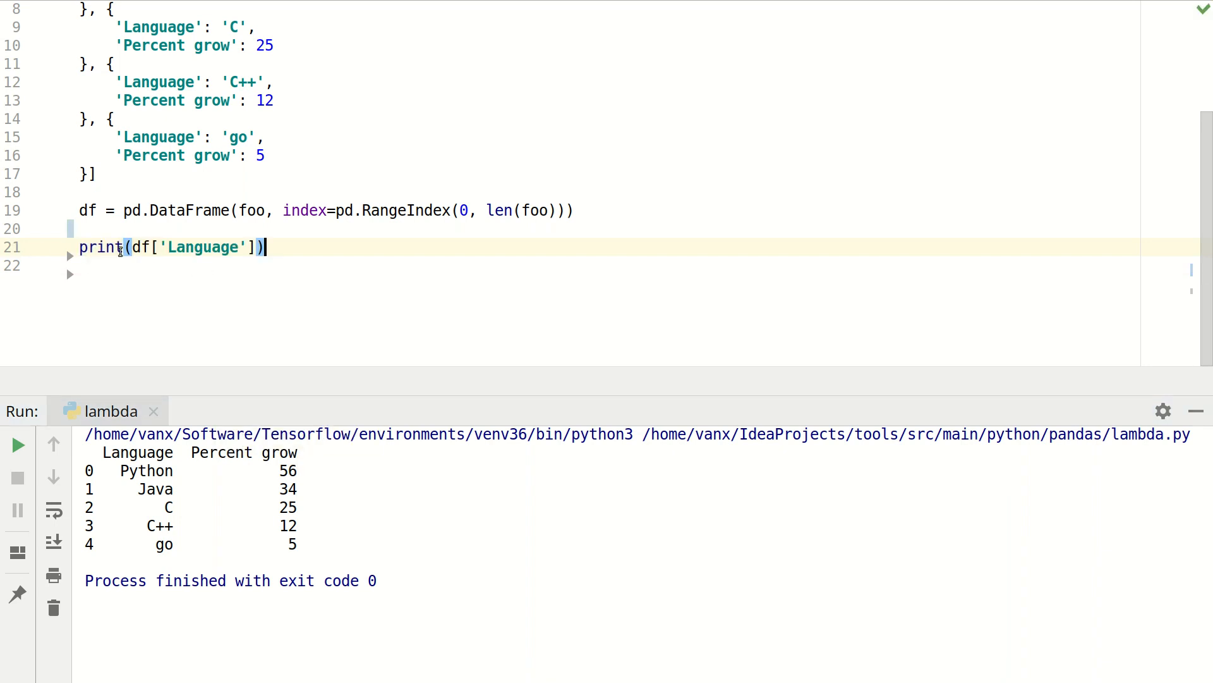
pyautogui.moveTo(182, 257)
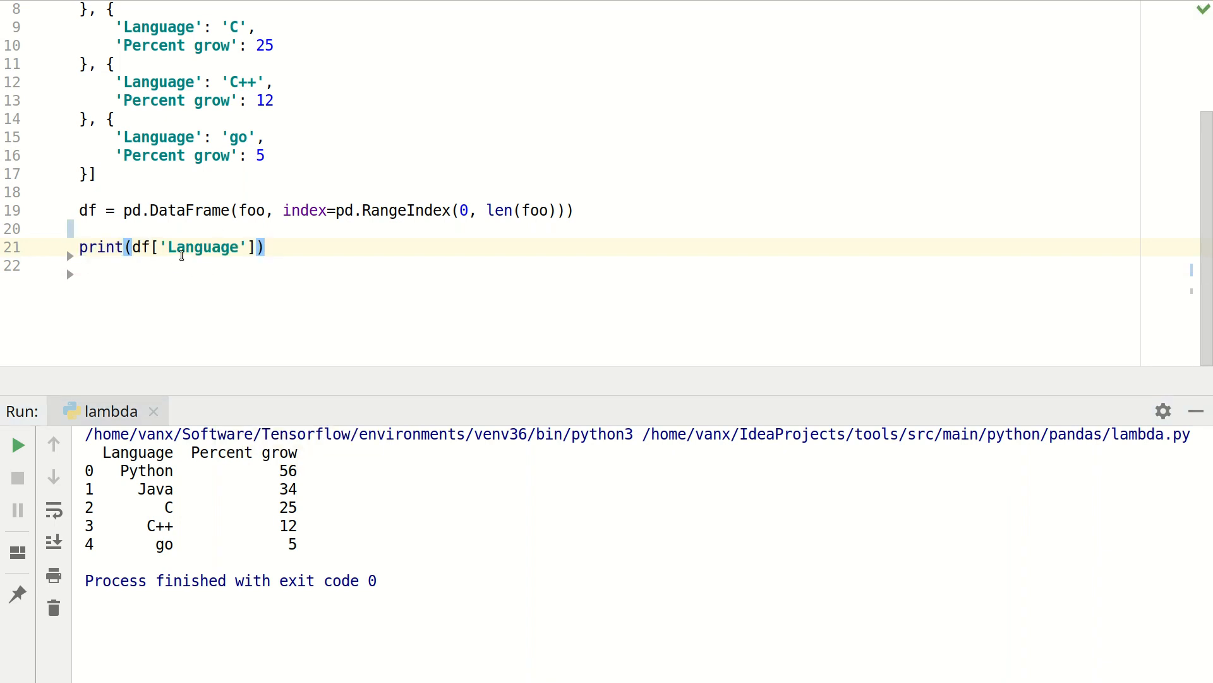
pyautogui.moveTo(250, 261)
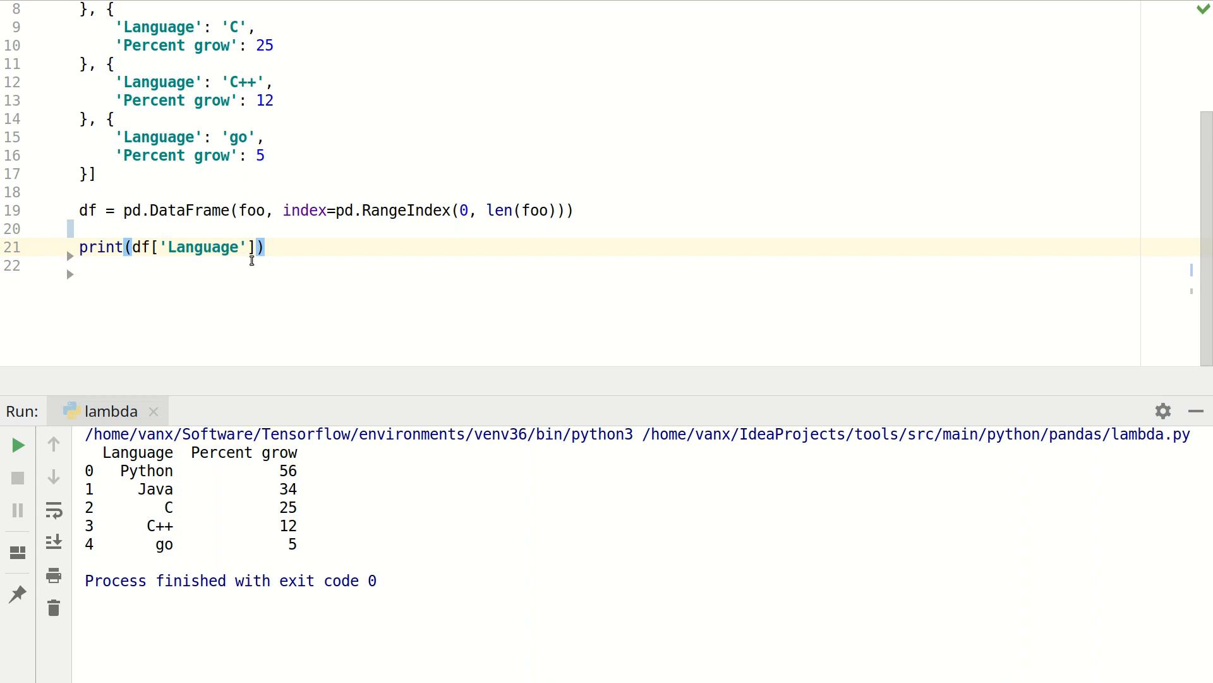
# Step: Change the print to df['Language'] and rerun to show the Language Series
pyautogui.click(18, 444)
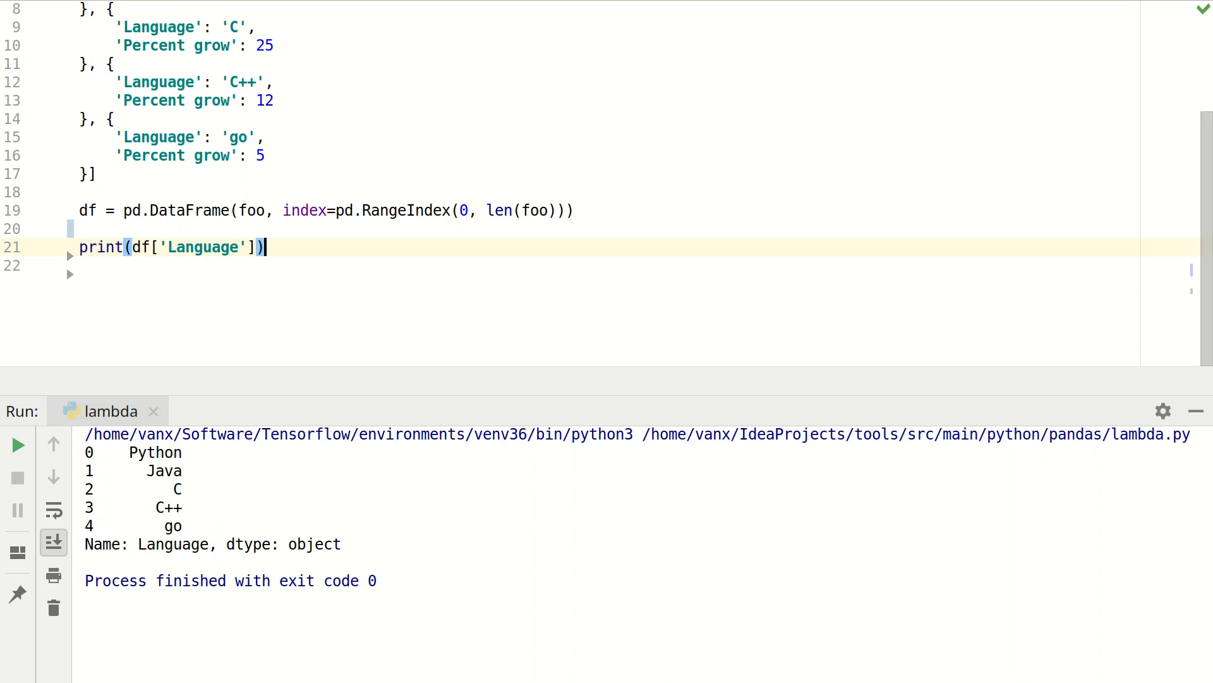
pyautogui.moveTo(559, 284)
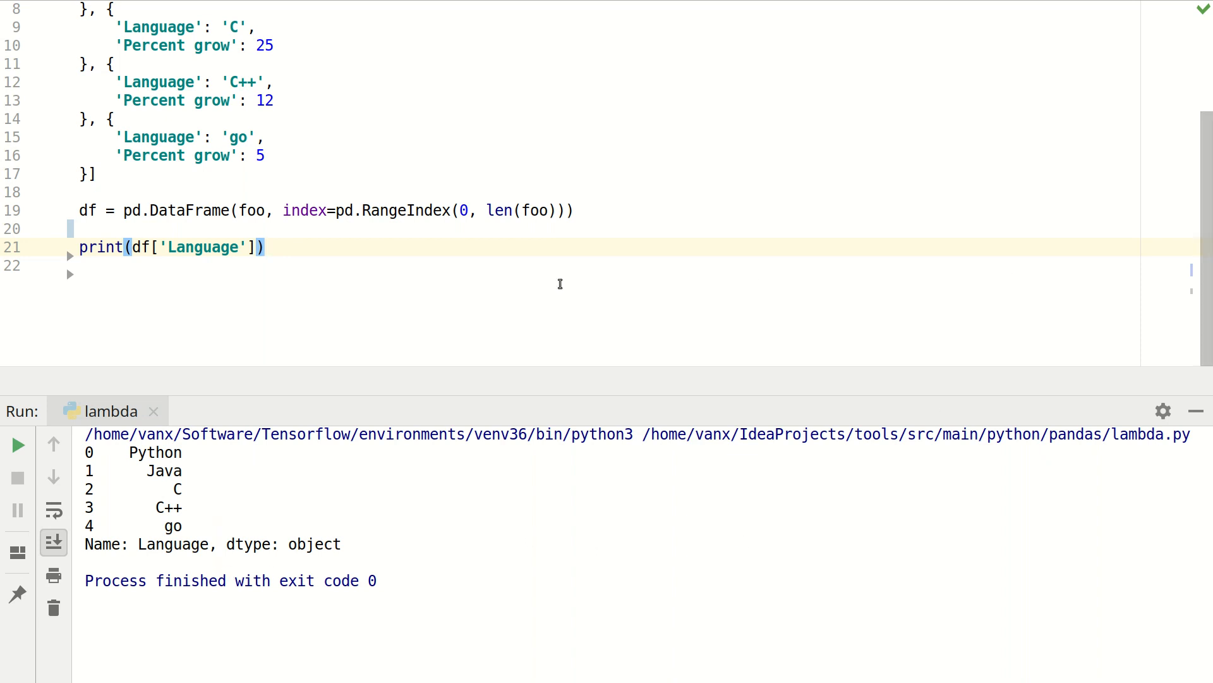
# Step: Print df['Language'] == 'Java', rerun, and mark the True result for the Java row
pyautogui.write("== 'Java'")
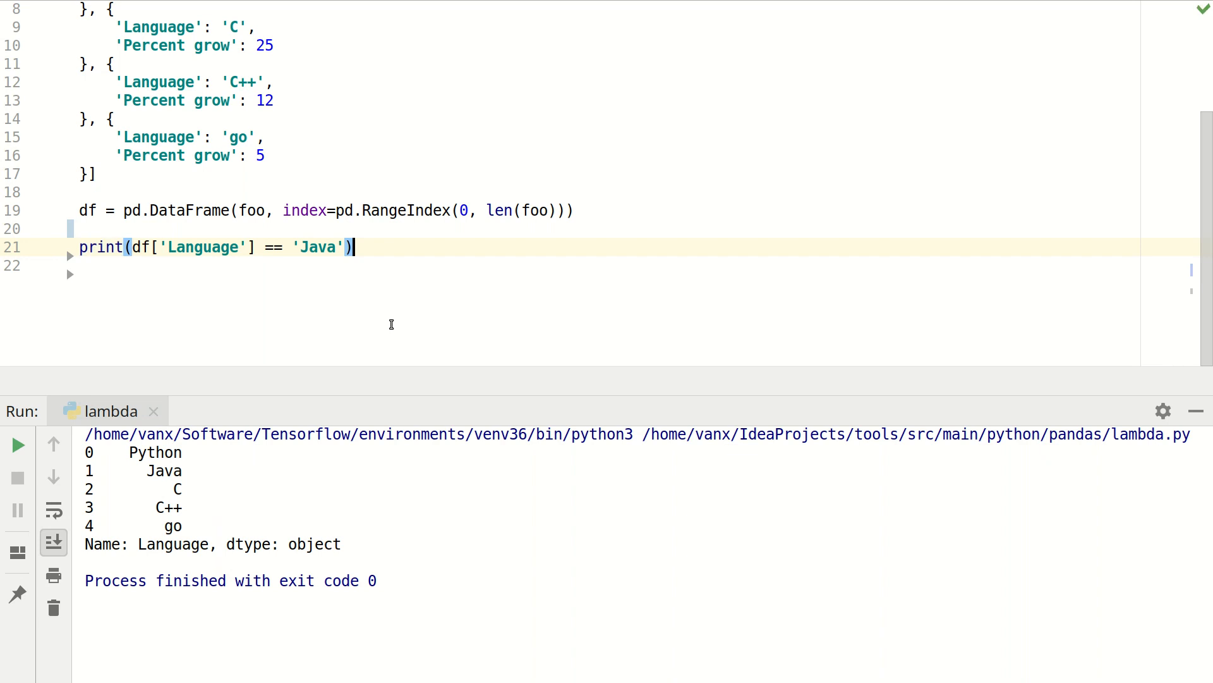
pyautogui.click(16, 444)
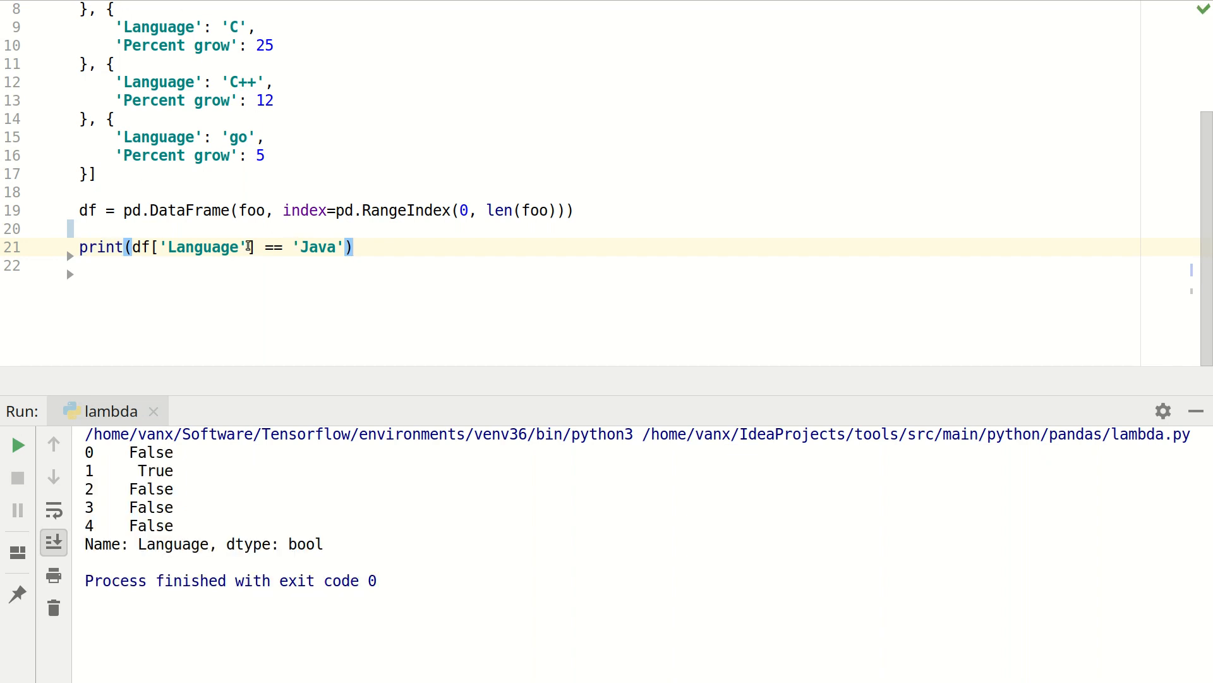
pyautogui.moveTo(233, 390)
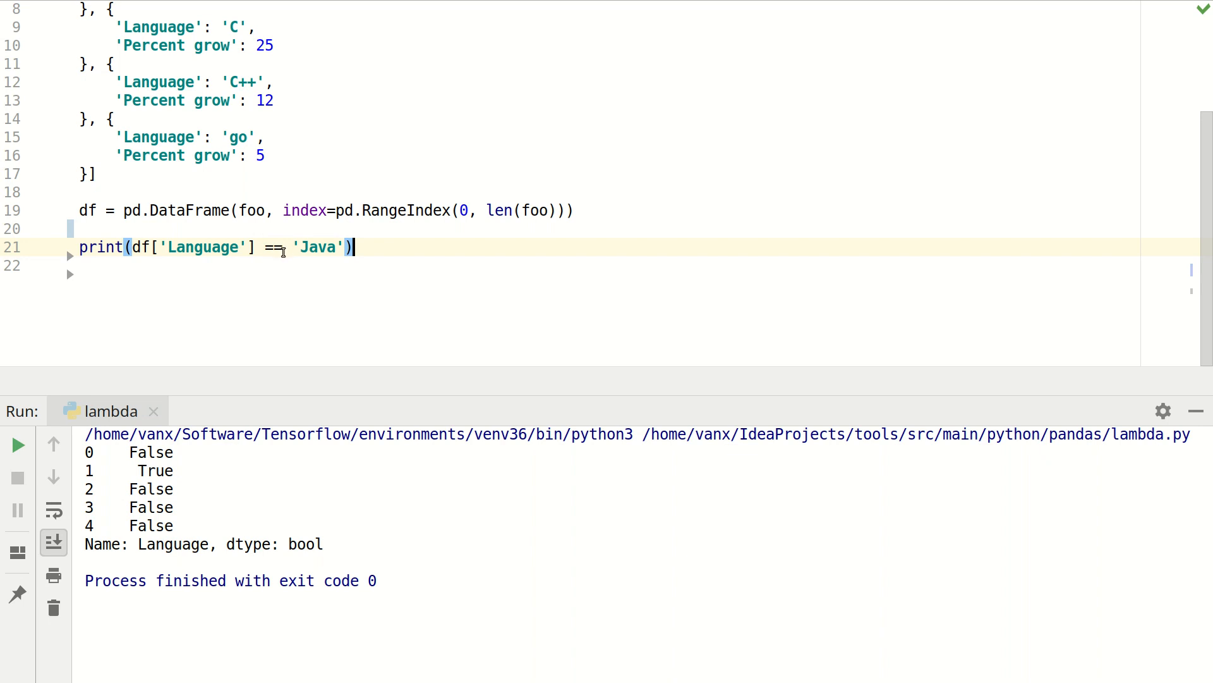
pyautogui.moveTo(316, 247)
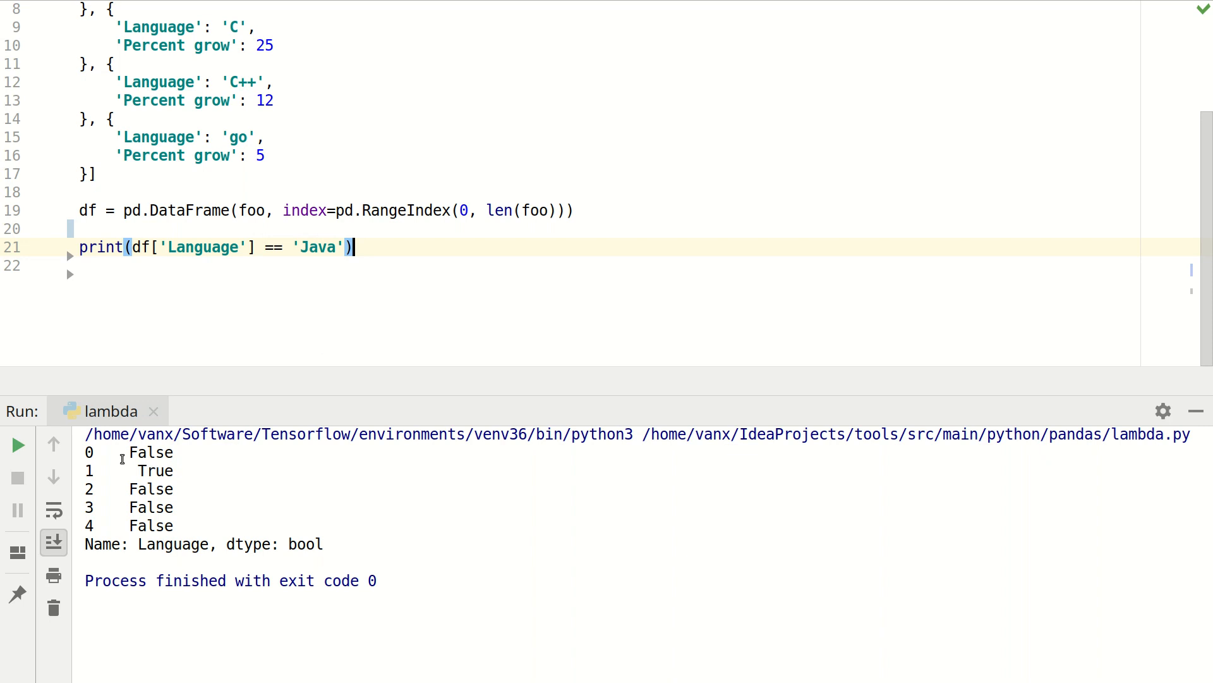
pyautogui.doubleClick(155, 470)
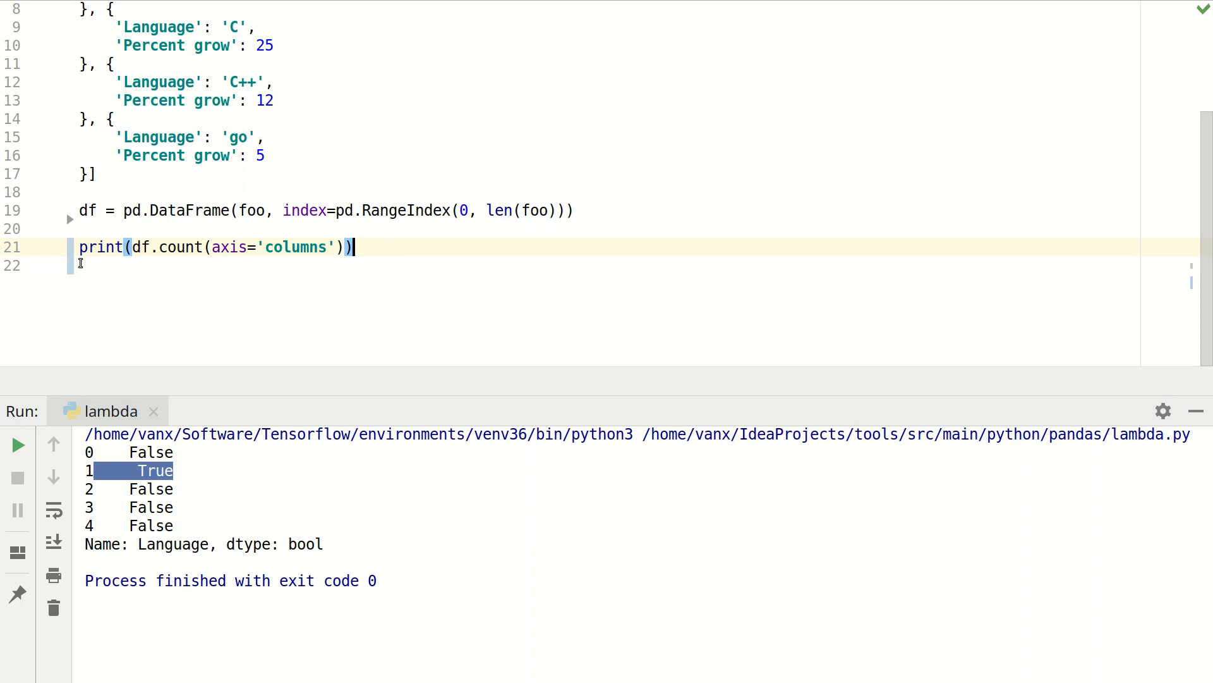
# Step: Run df.count(axis='columns') showing 2 per row, then remove go's Percent grow value
pyautogui.click(17, 444)
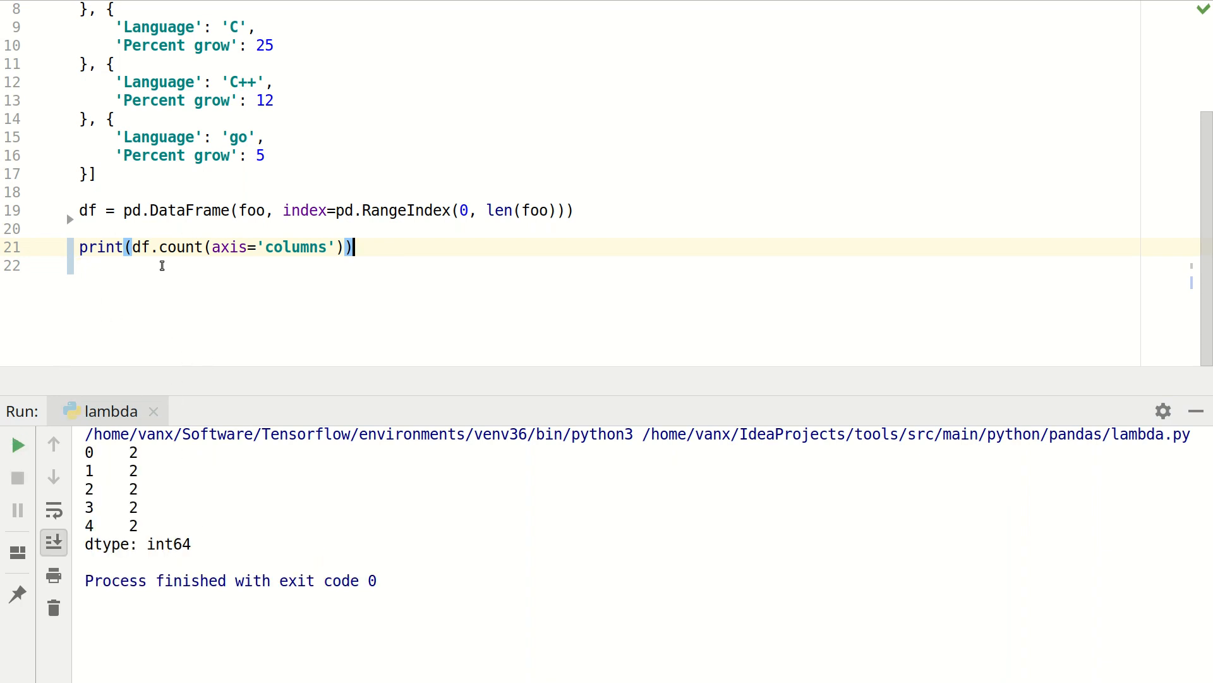
pyautogui.moveTo(243, 257)
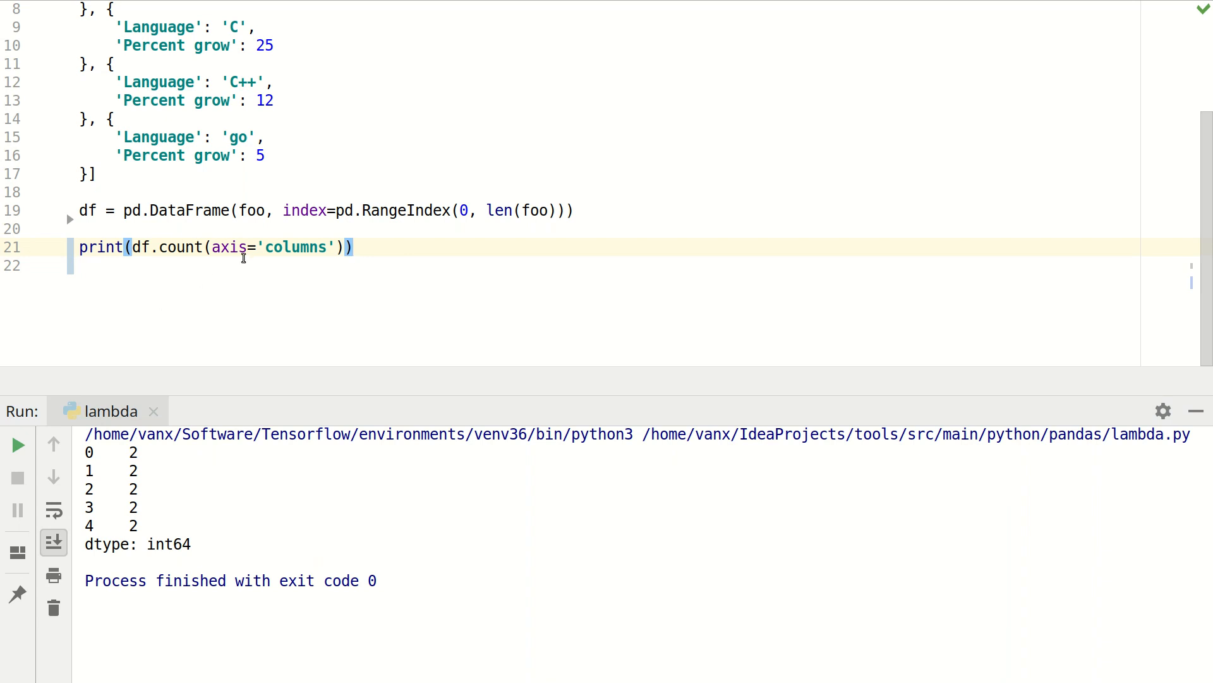
pyautogui.moveTo(150, 456)
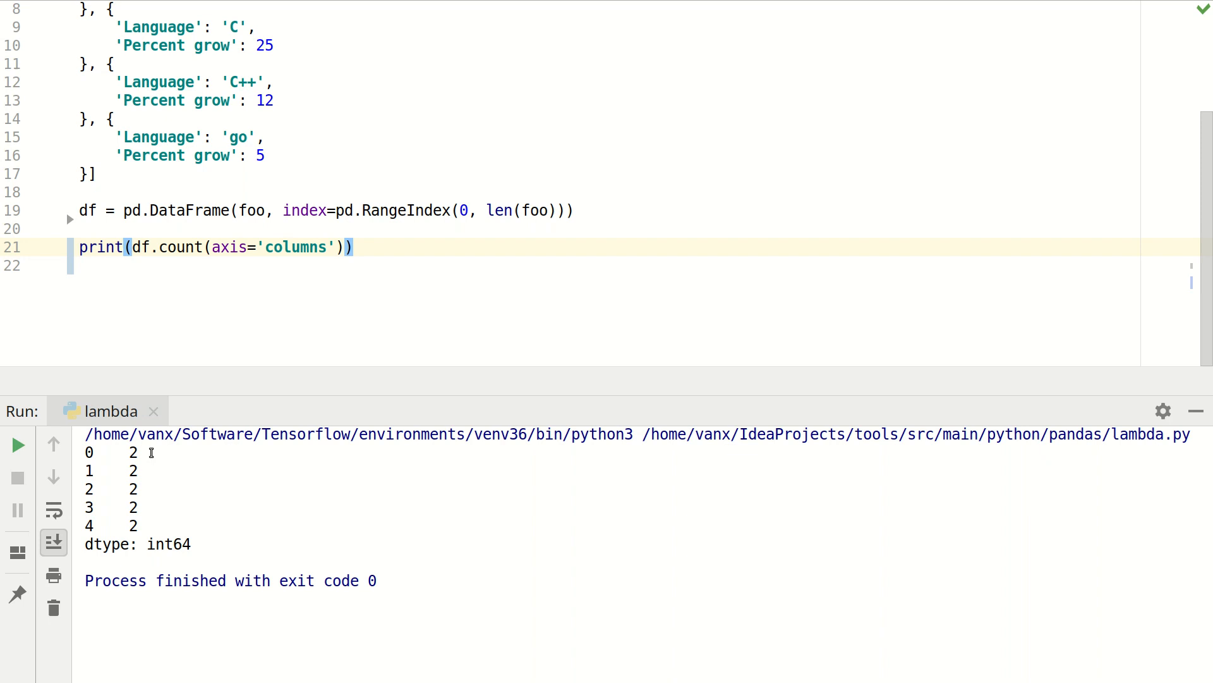
pyautogui.moveTo(117, 136); pyautogui.dragTo(263, 155)
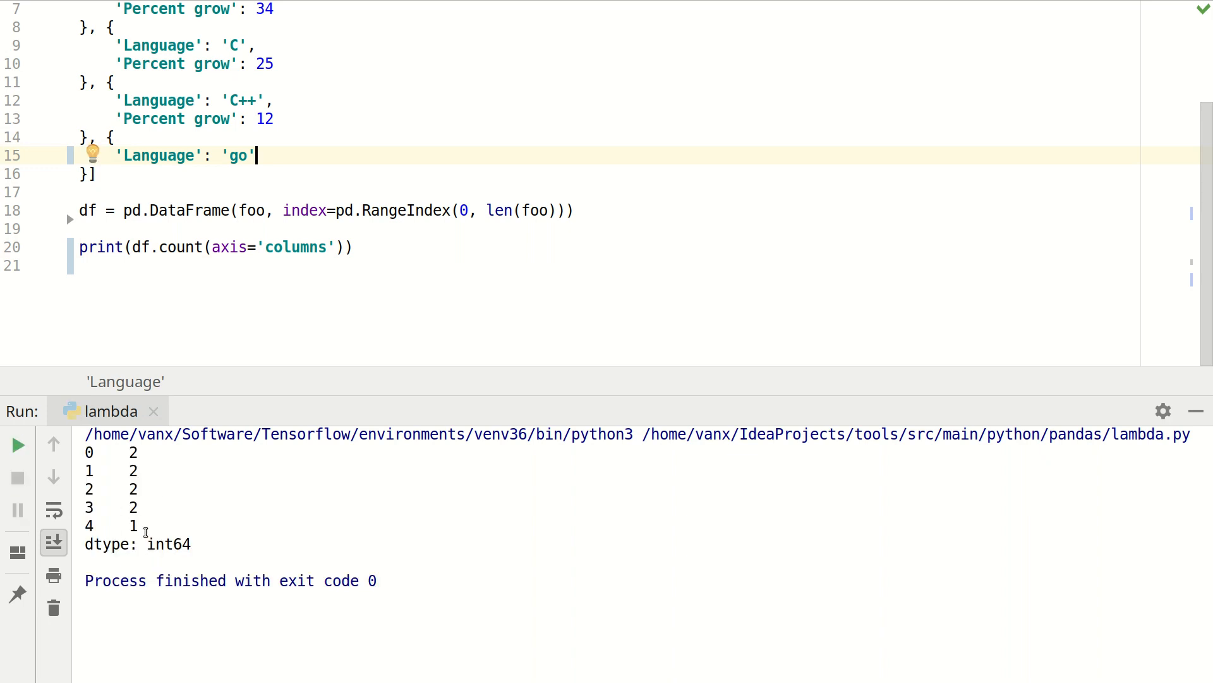
pyautogui.moveTo(191, 261)
pyautogui.write('loc[df[\'Language\'] == "go"].')
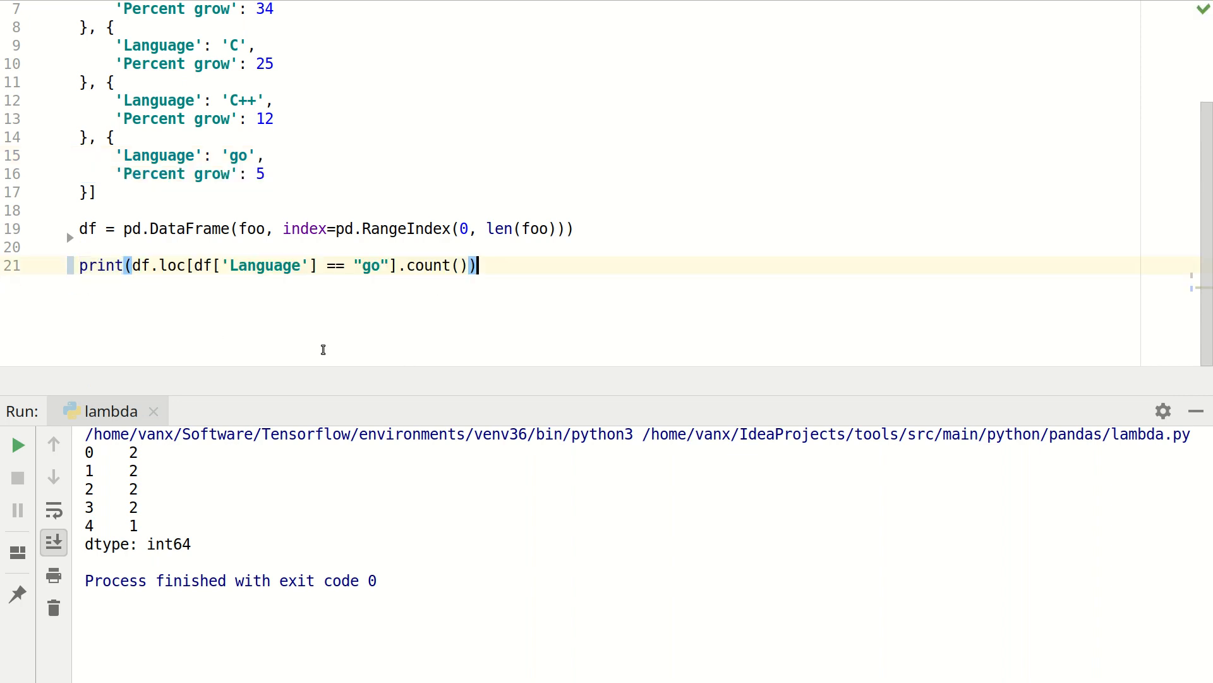
pyautogui.moveTo(402, 295)
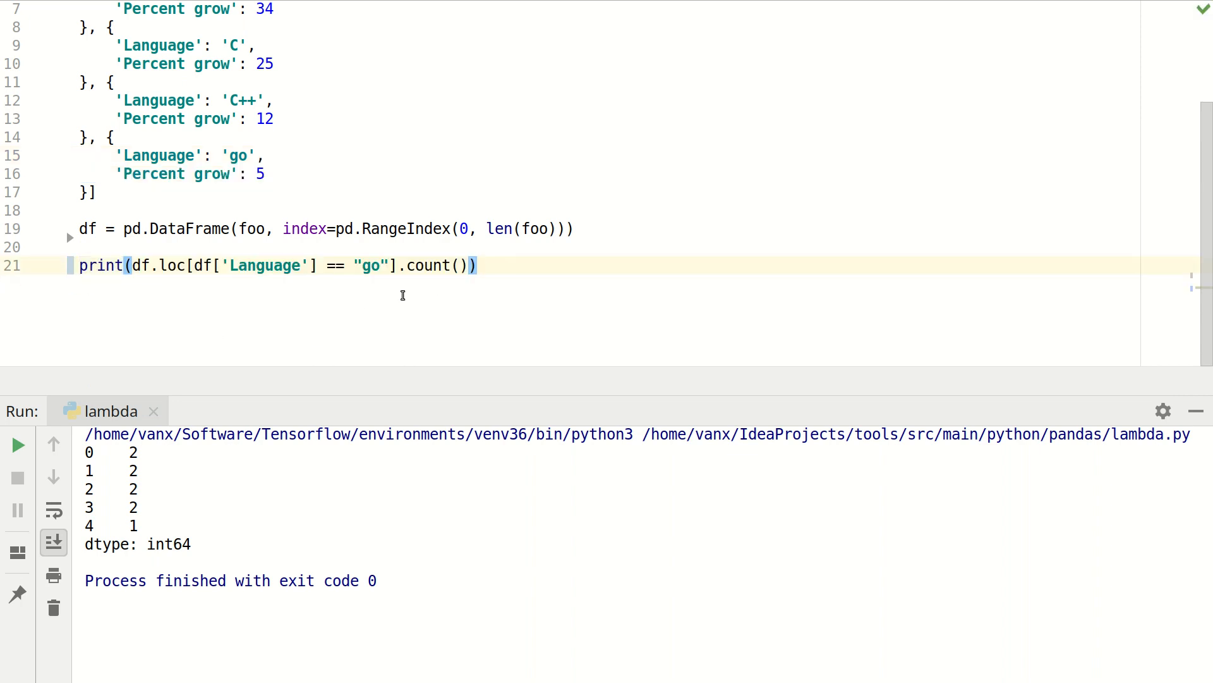
pyautogui.moveTo(258, 251)
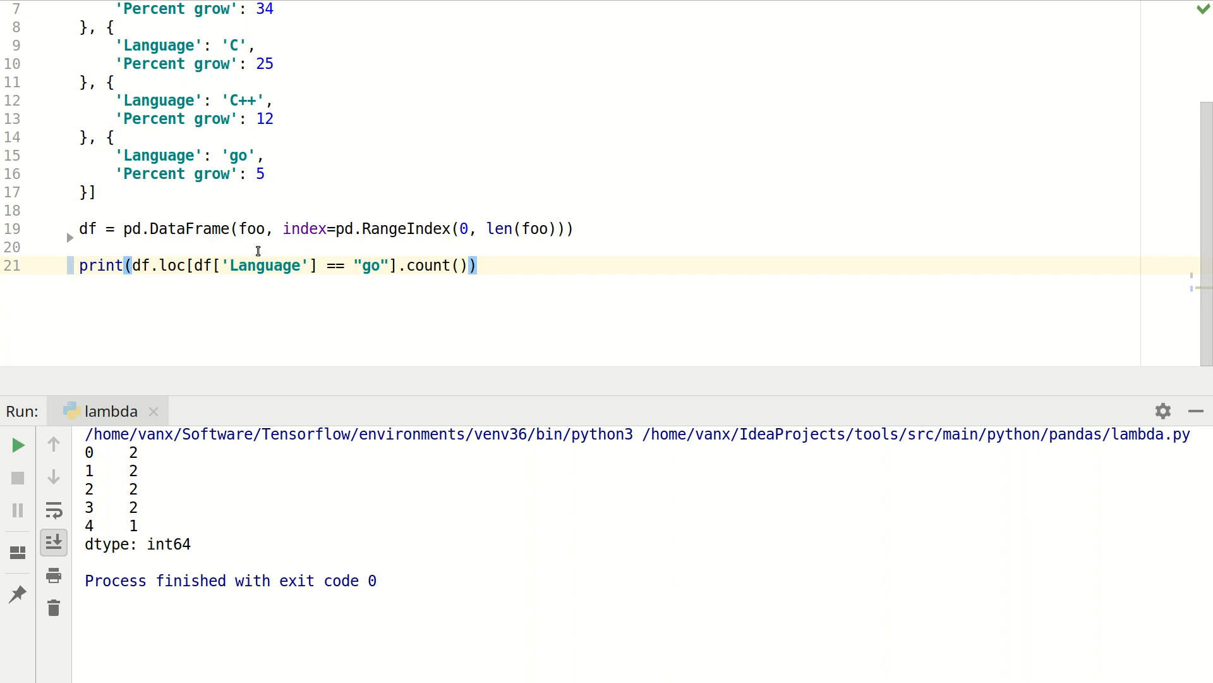
pyautogui.moveTo(353, 254)
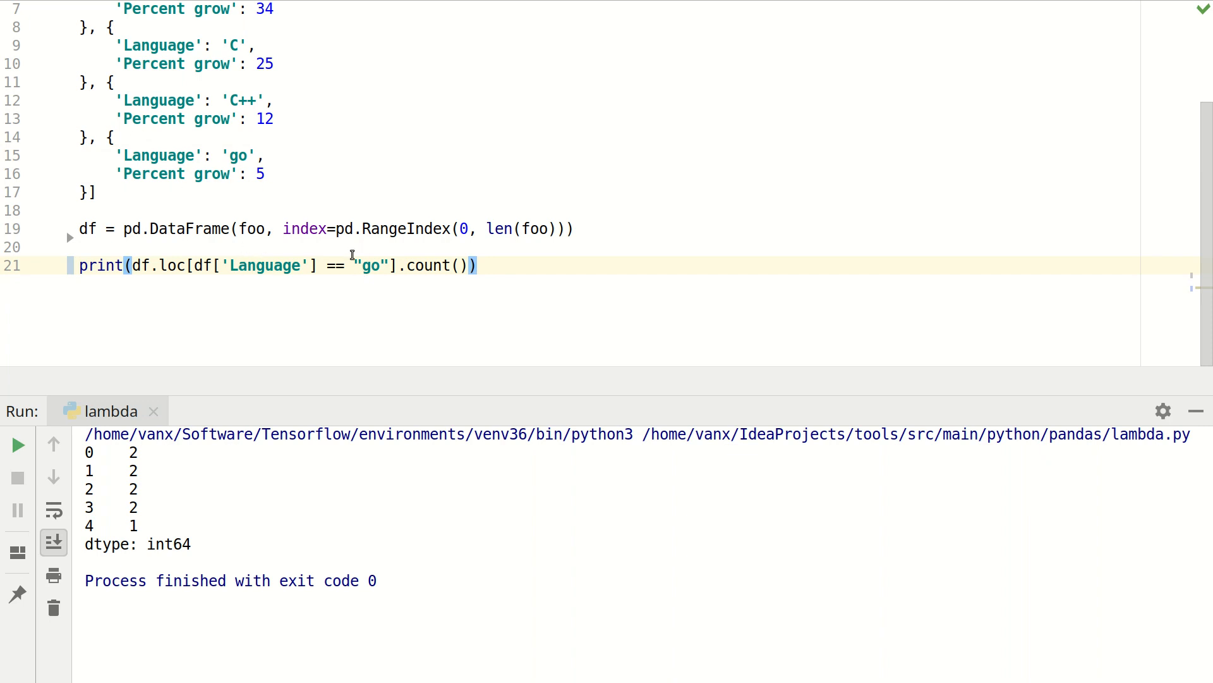
pyautogui.moveTo(392, 275)
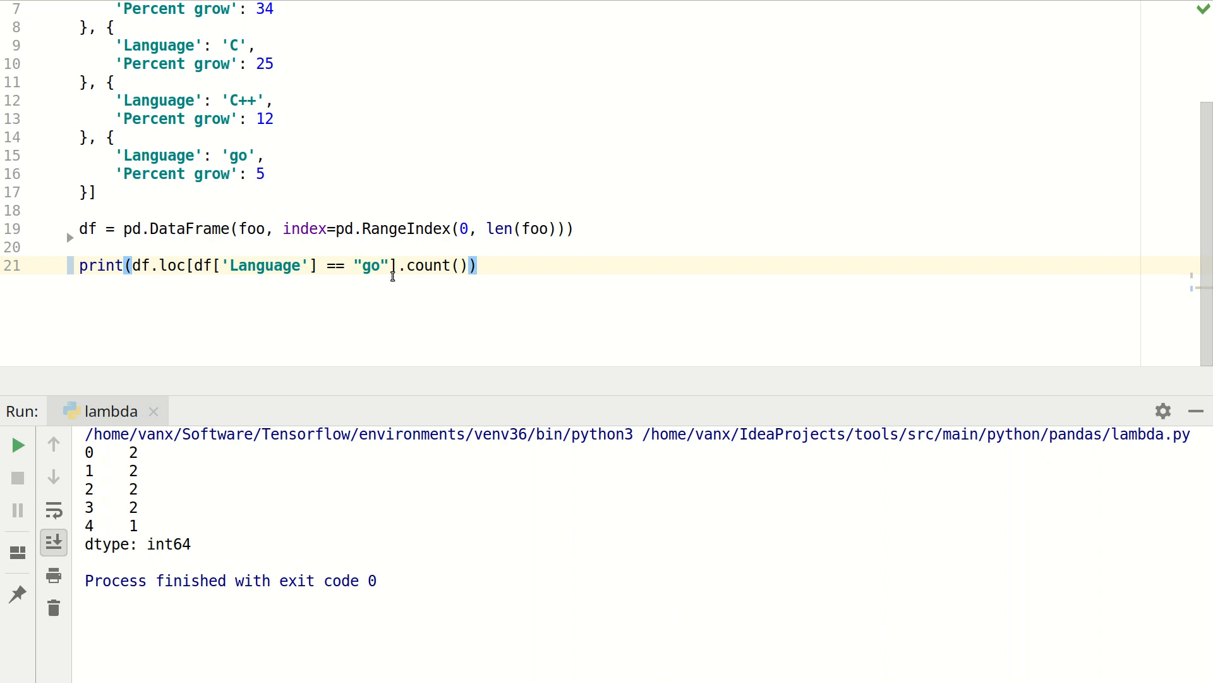
pyautogui.moveTo(240, 306)
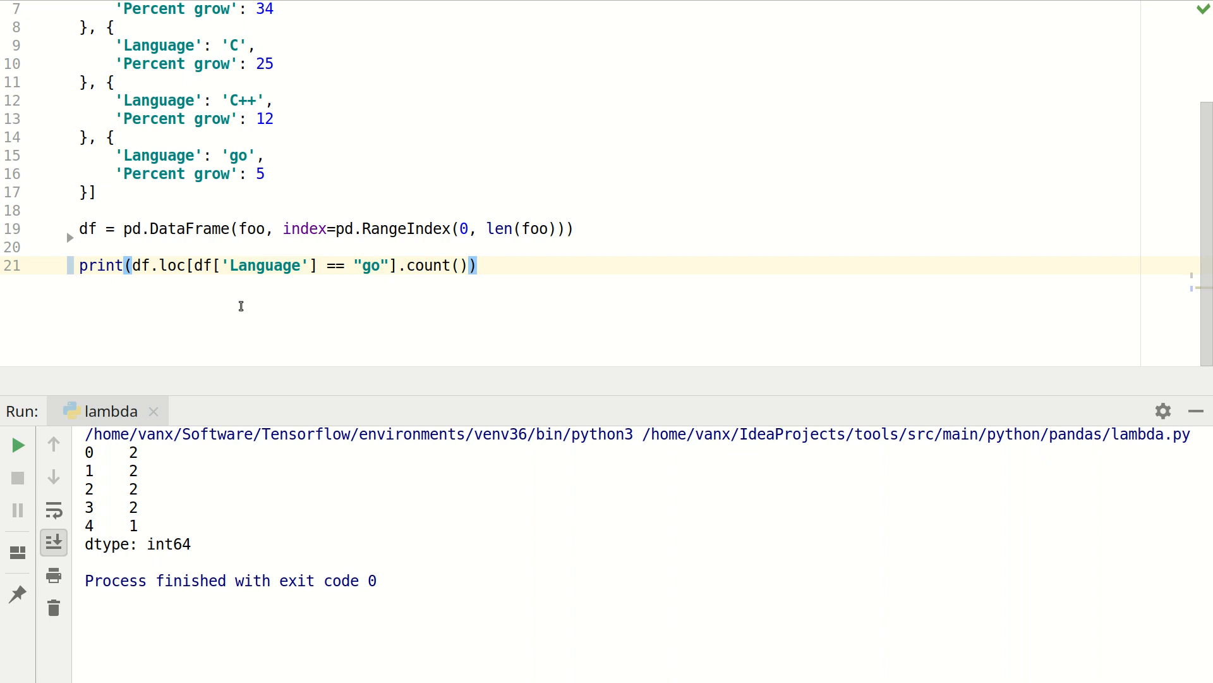
pyautogui.moveTo(203, 273)
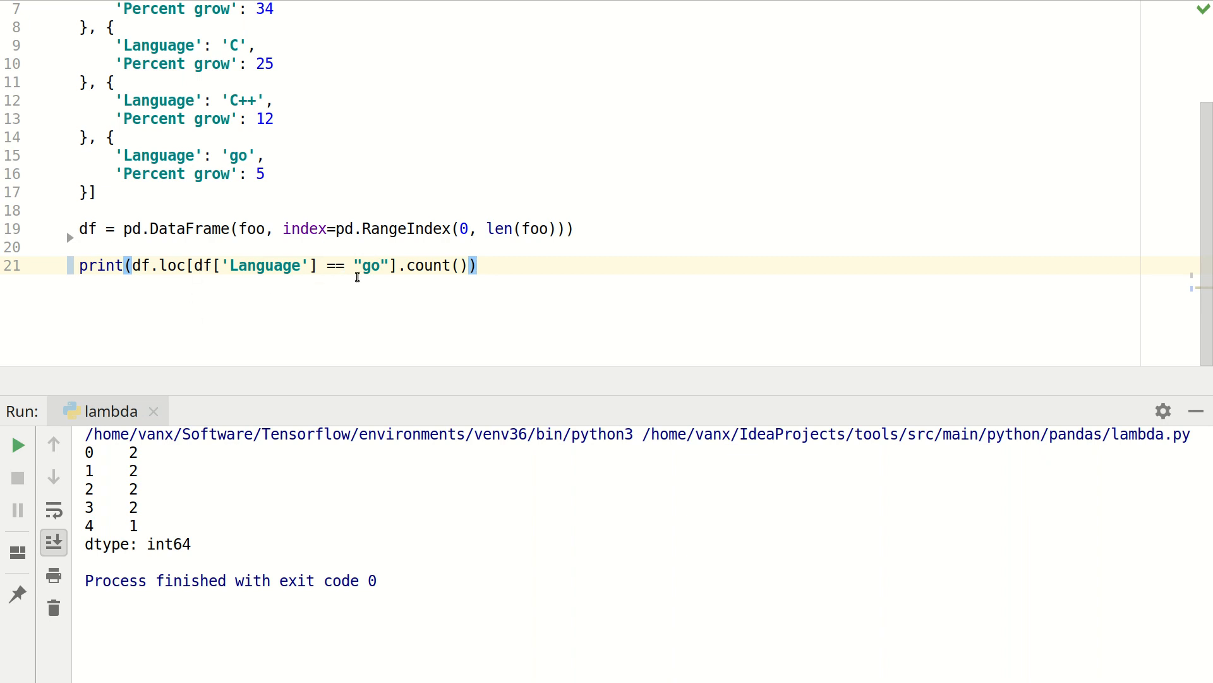
pyautogui.moveTo(368, 278)
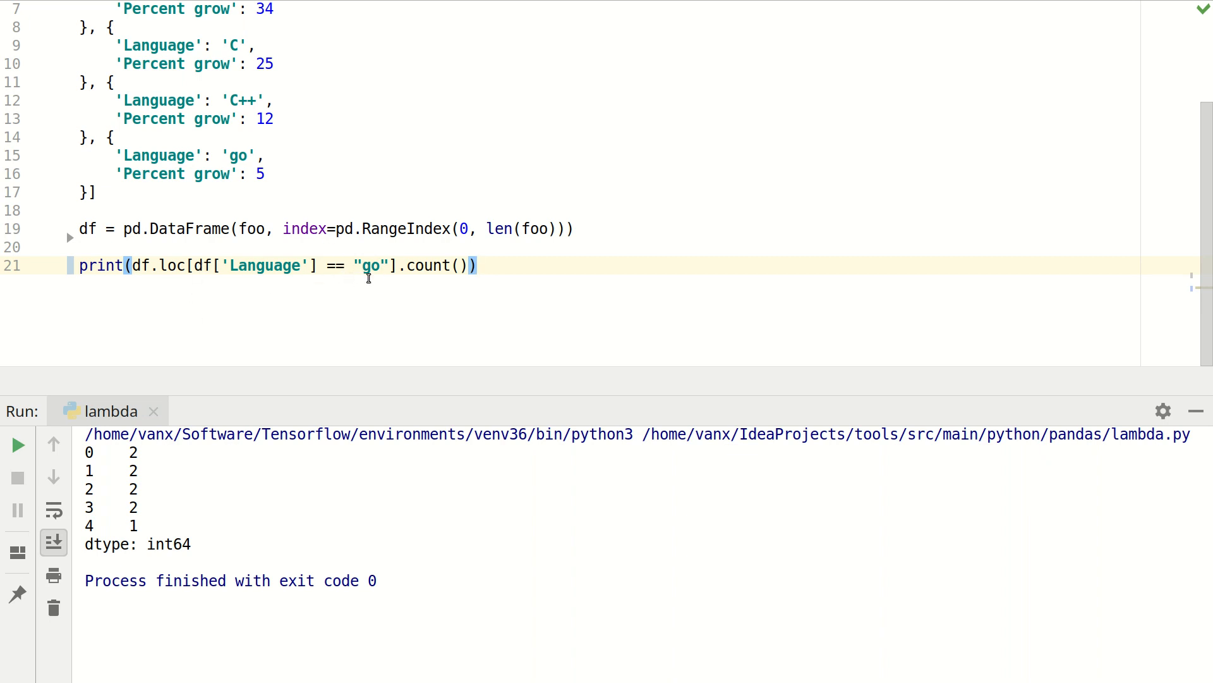
pyautogui.moveTo(445, 264)
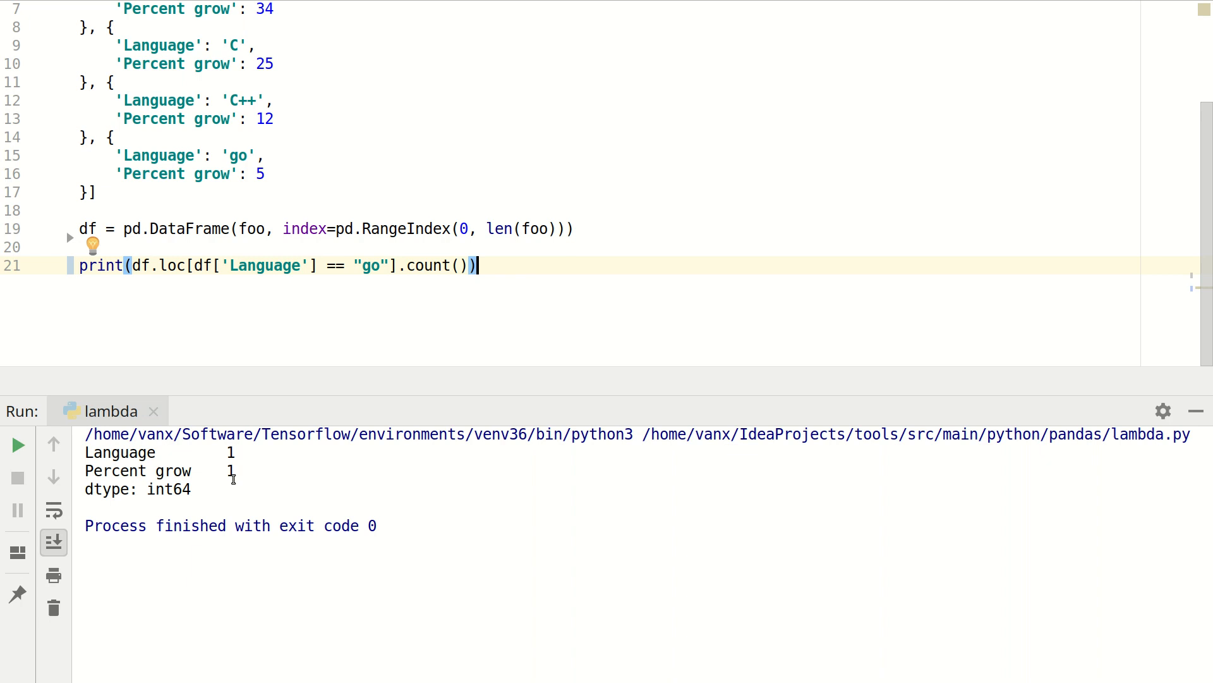
pyautogui.moveTo(244, 51)
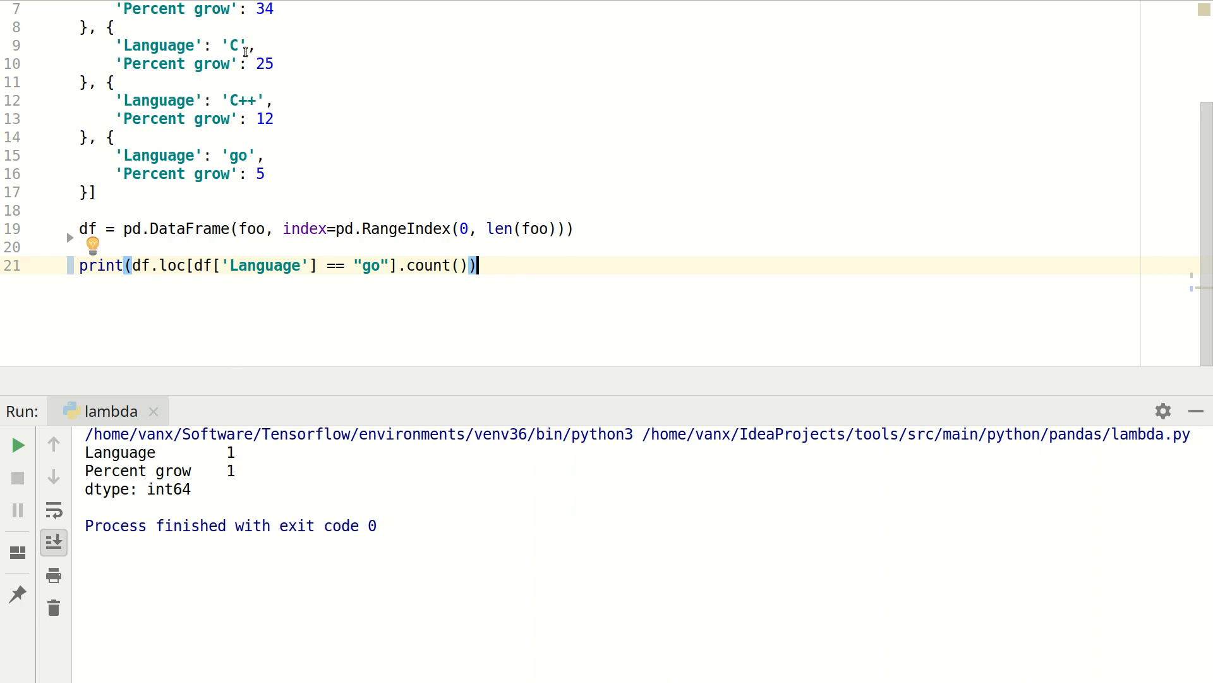
# Step: Rename the C entry to go, rerun to see counts of 2, then return to the print line
pyautogui.click(233, 45)
pyautogui.write('go')
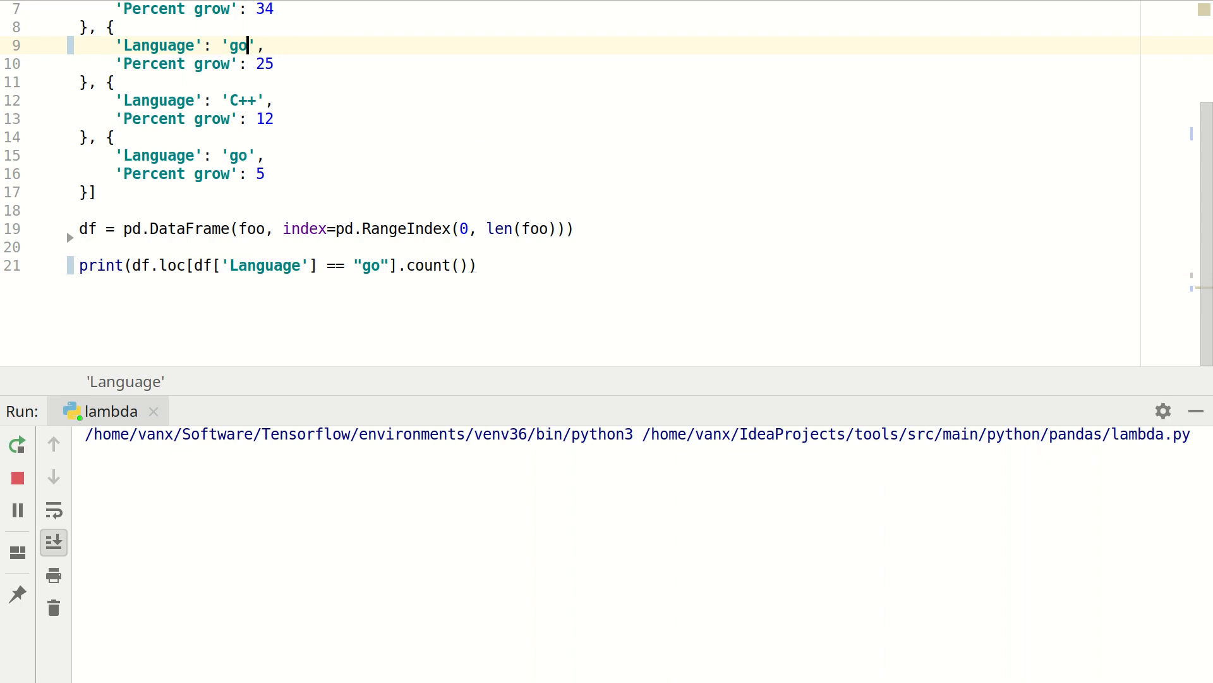
pyautogui.click(16, 444)
pyautogui.write('C')
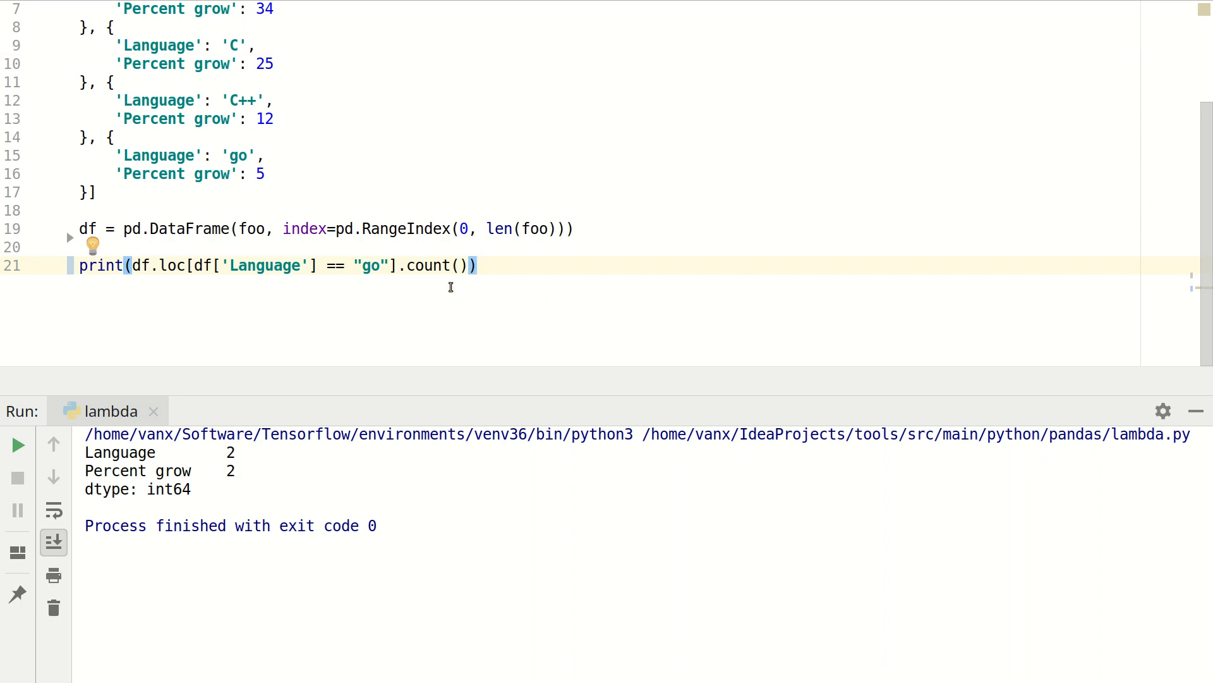
pyautogui.click(478, 264)
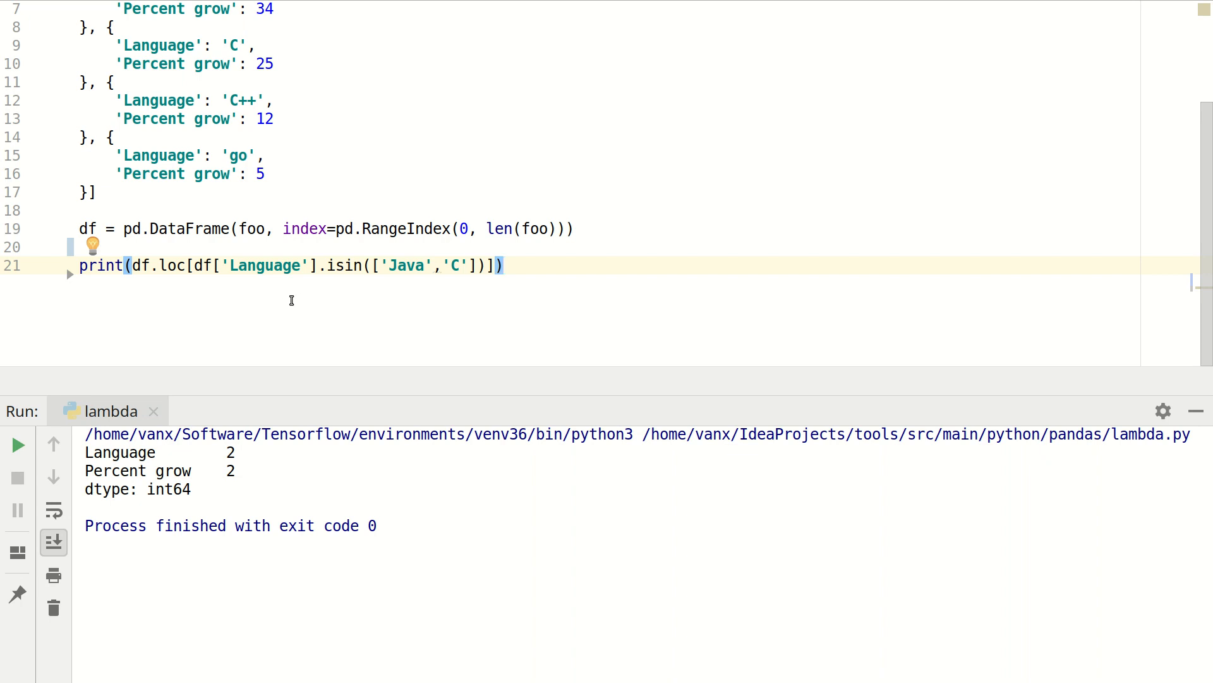
pyautogui.moveTo(326, 265)
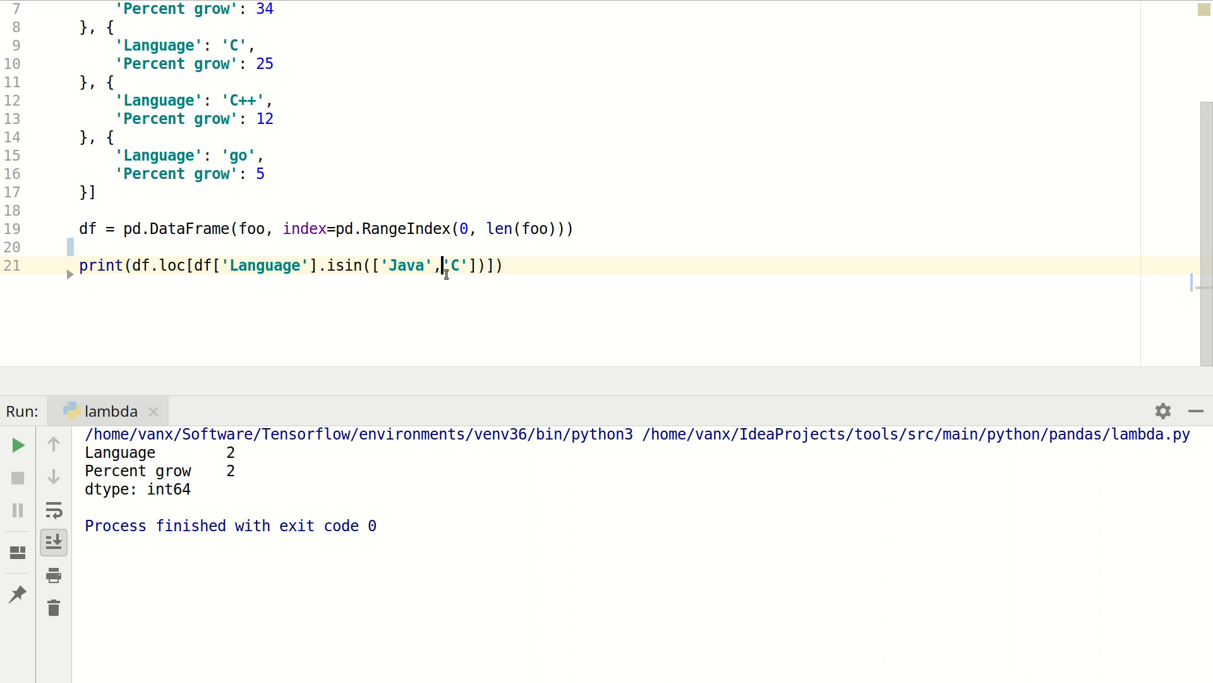
# Step: Filter with Language.isin(['Java','C']) and rerun, printing the Java and C rows (34, 25)
pyautogui.click(17, 444)
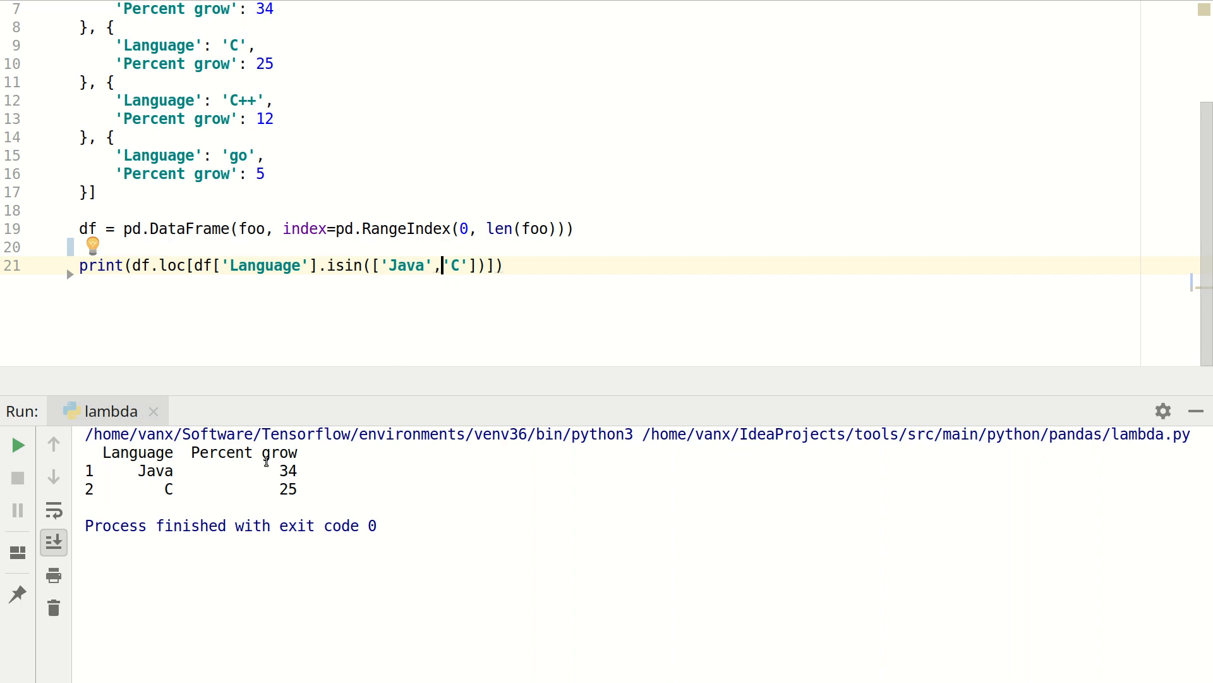
pyautogui.moveTo(160, 470)
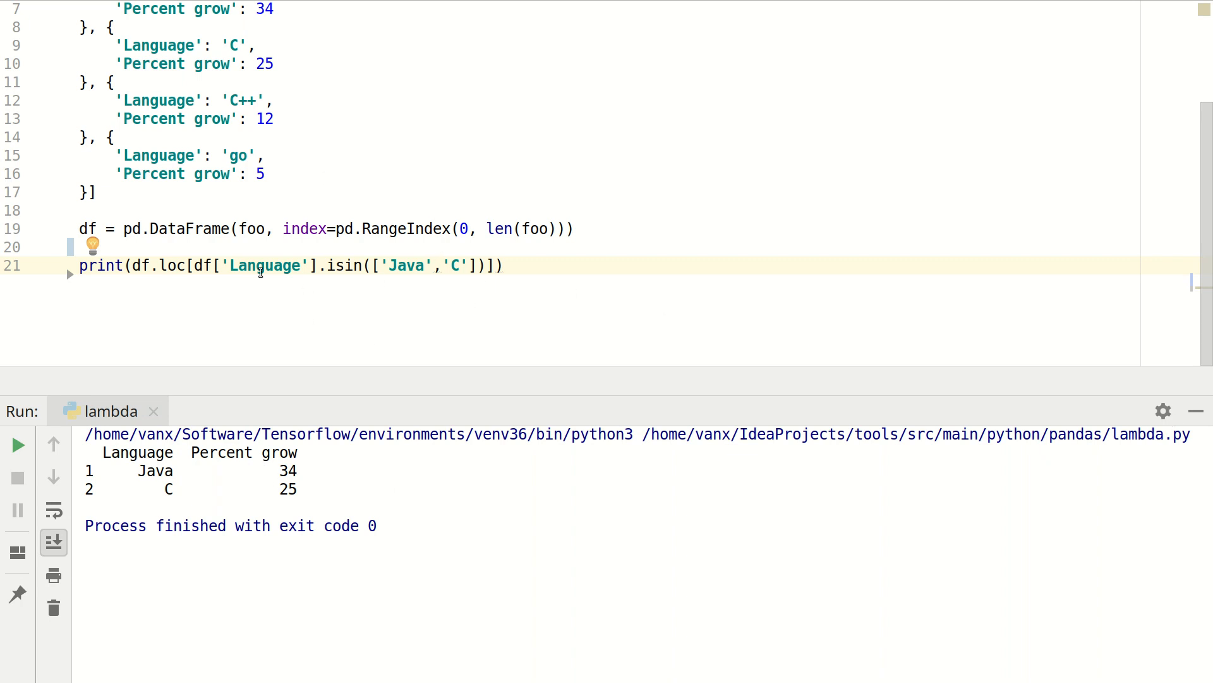
pyautogui.moveTo(234, 154)
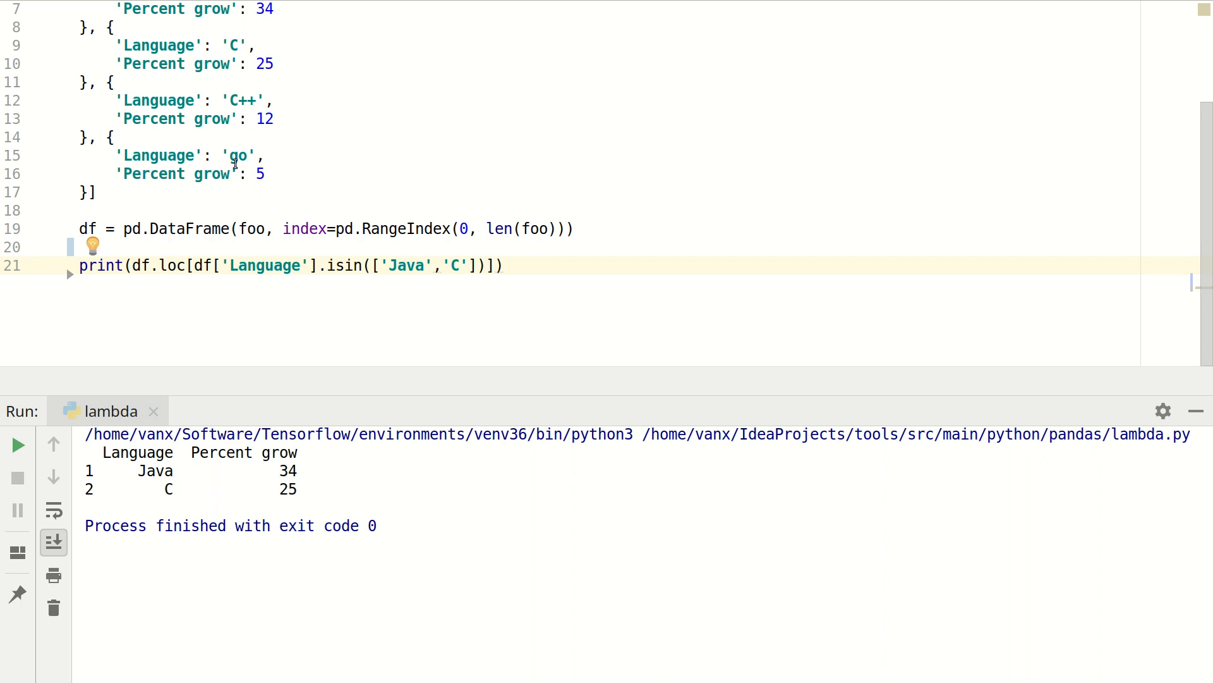
pyautogui.click(439, 266)
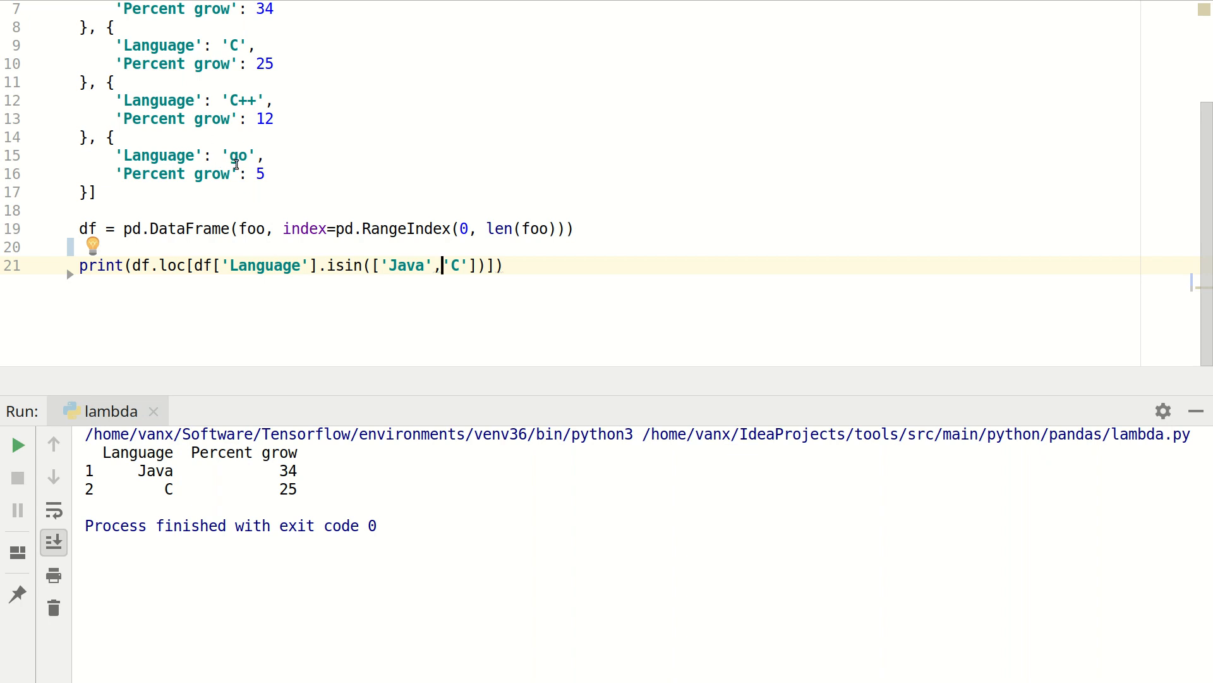
pyautogui.moveTo(648, 329)
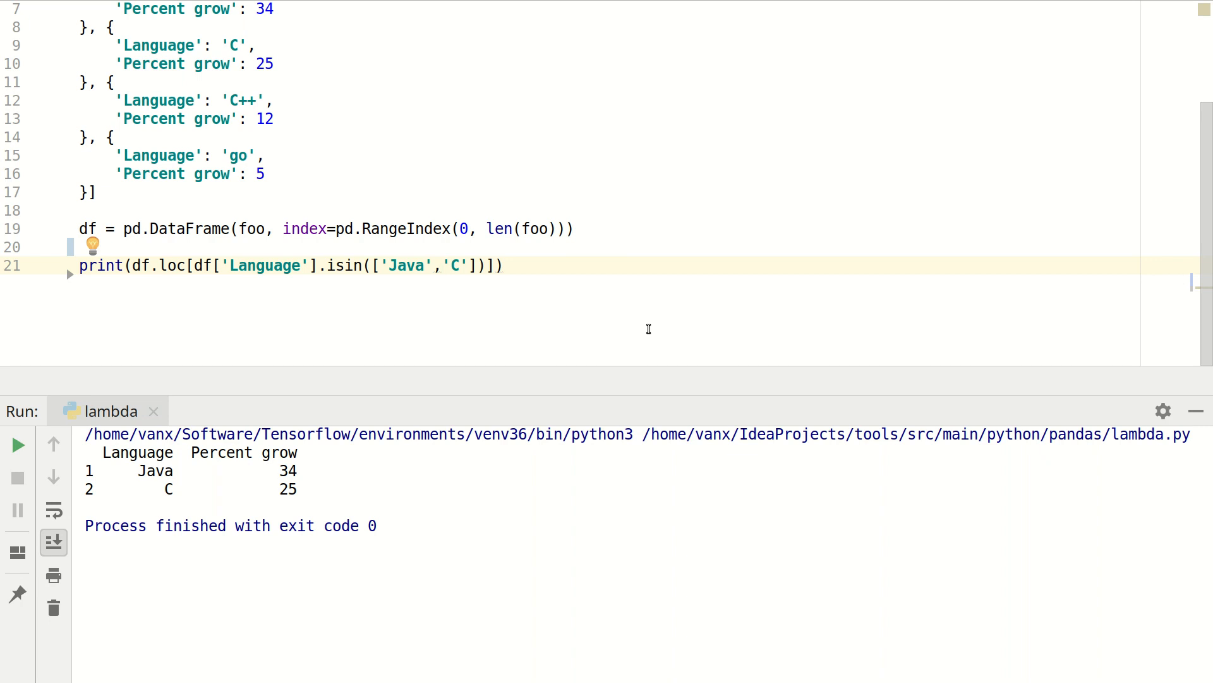
pyautogui.click(442, 266)
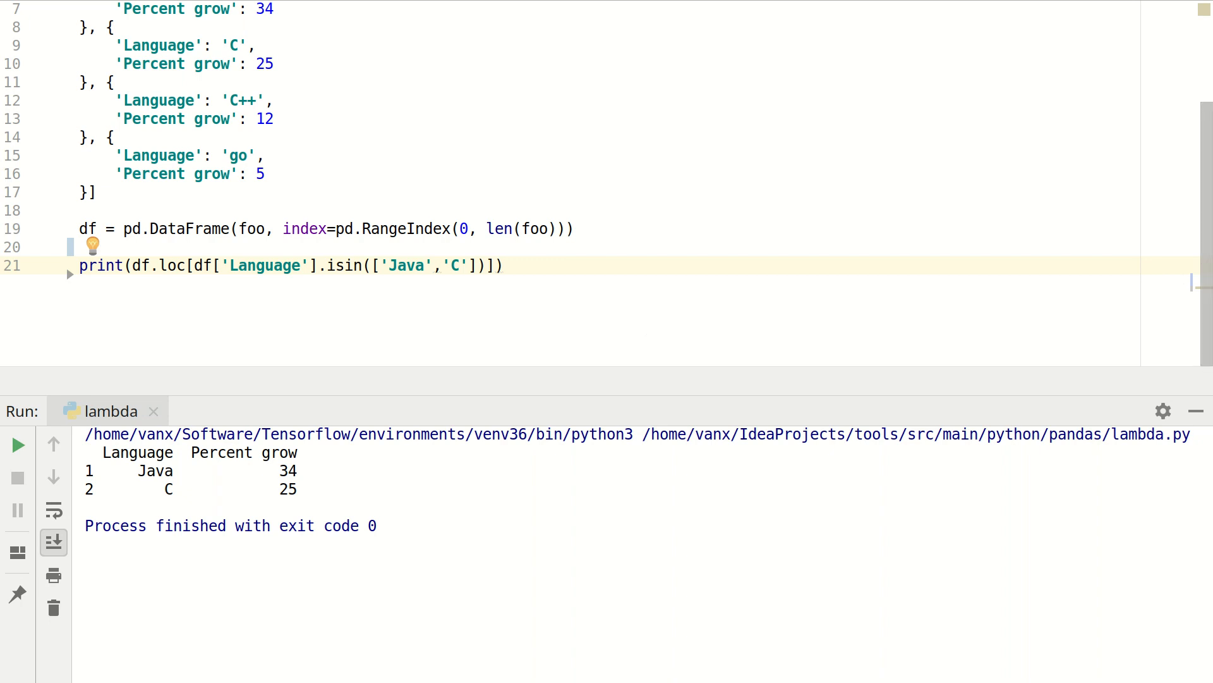
# Step: Define mylambda = lambda x: x in ['C', 'C++'] and filter Language with .apply(mylambda)
pyautogui.write("mylambda = lambda x: x in ['C', 'C++']")
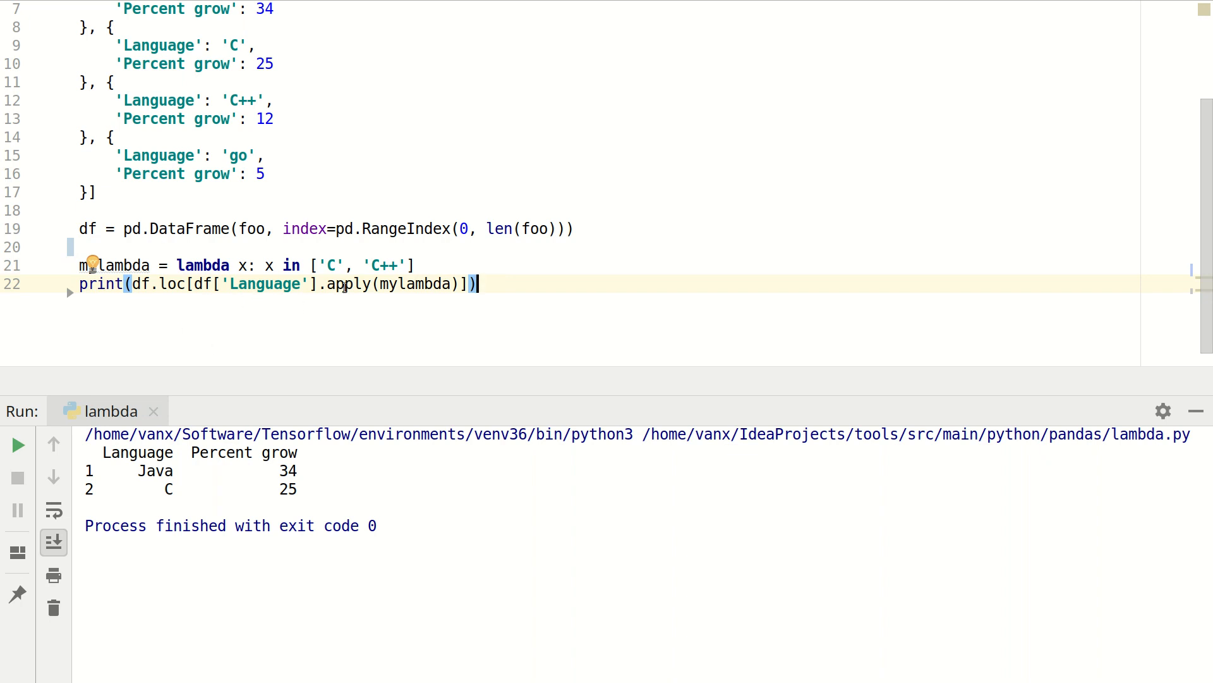
pyautogui.doubleClick(344, 284)
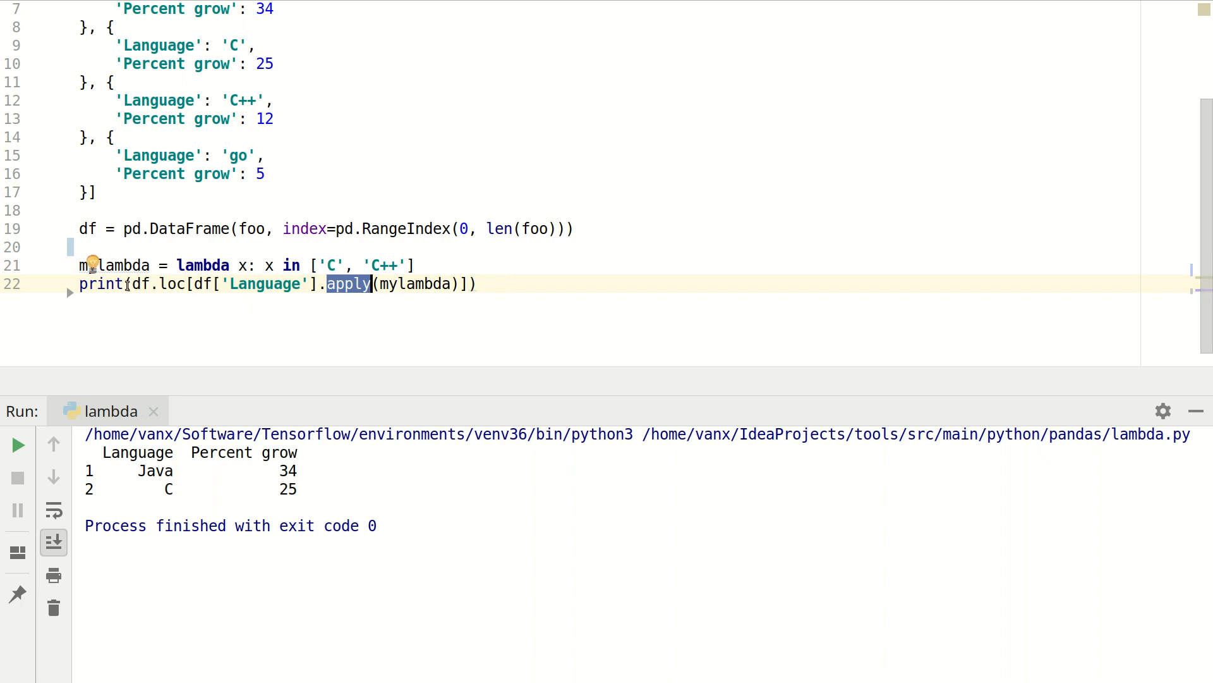
pyautogui.moveTo(279, 275)
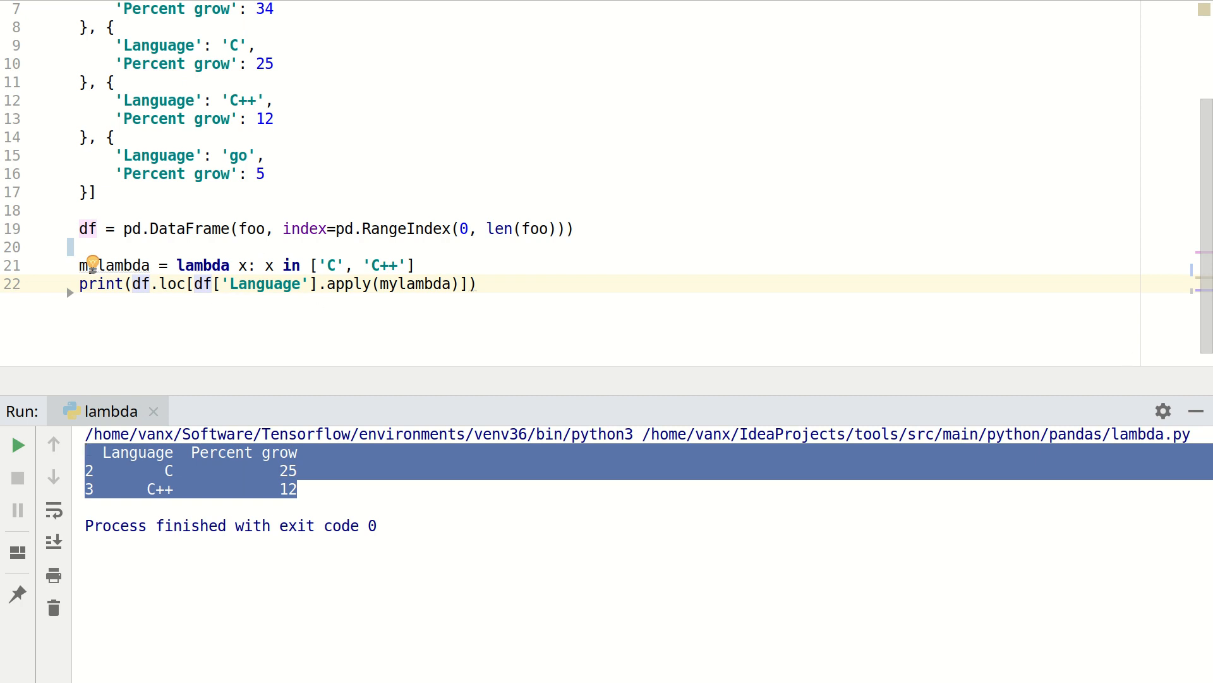
pyautogui.moveTo(546, 291)
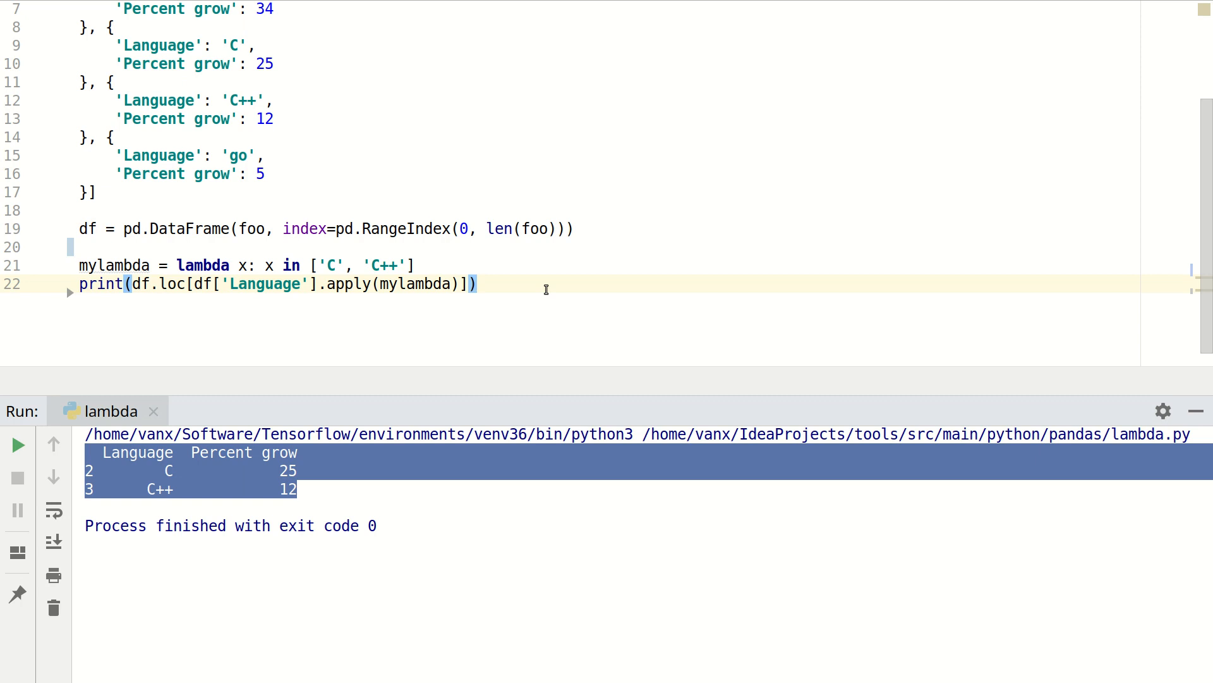
# Step: Add print(df.loc[df['Language'].apply(lambda x: x in ['C', 'C++'])]) and rerun
pyautogui.write("print(df.loc[df['Language'].apply(lambda x: x in ['C', 'C++'] )])")
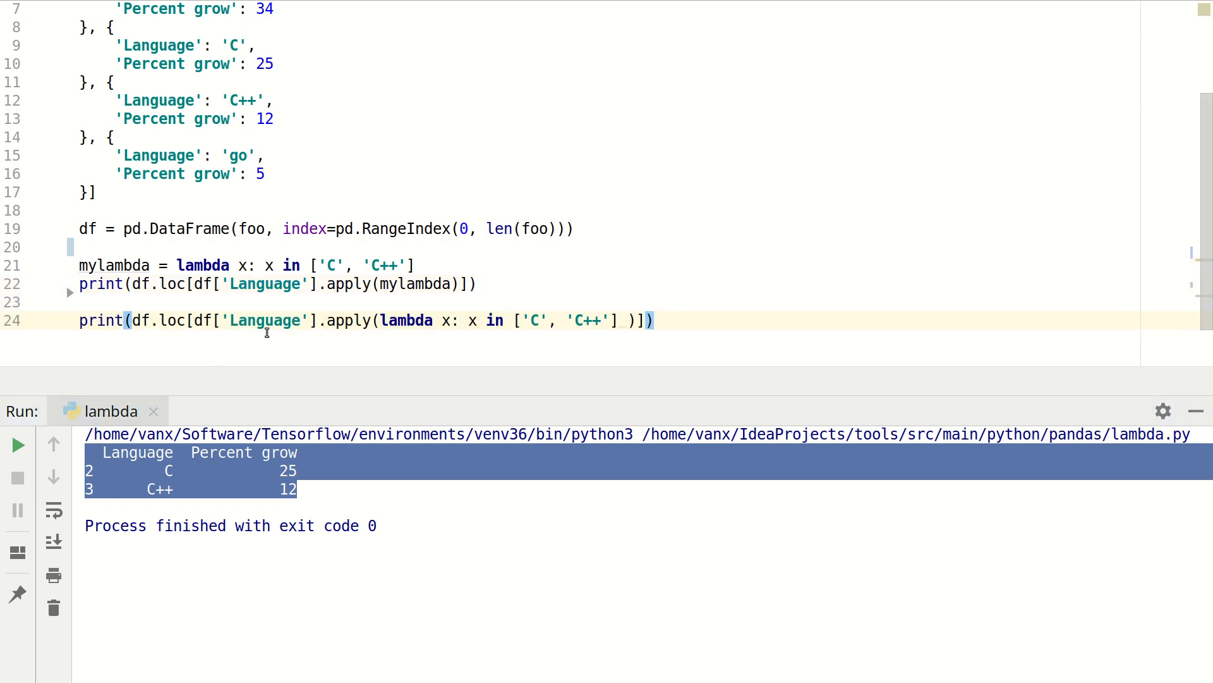
pyautogui.moveTo(564, 333)
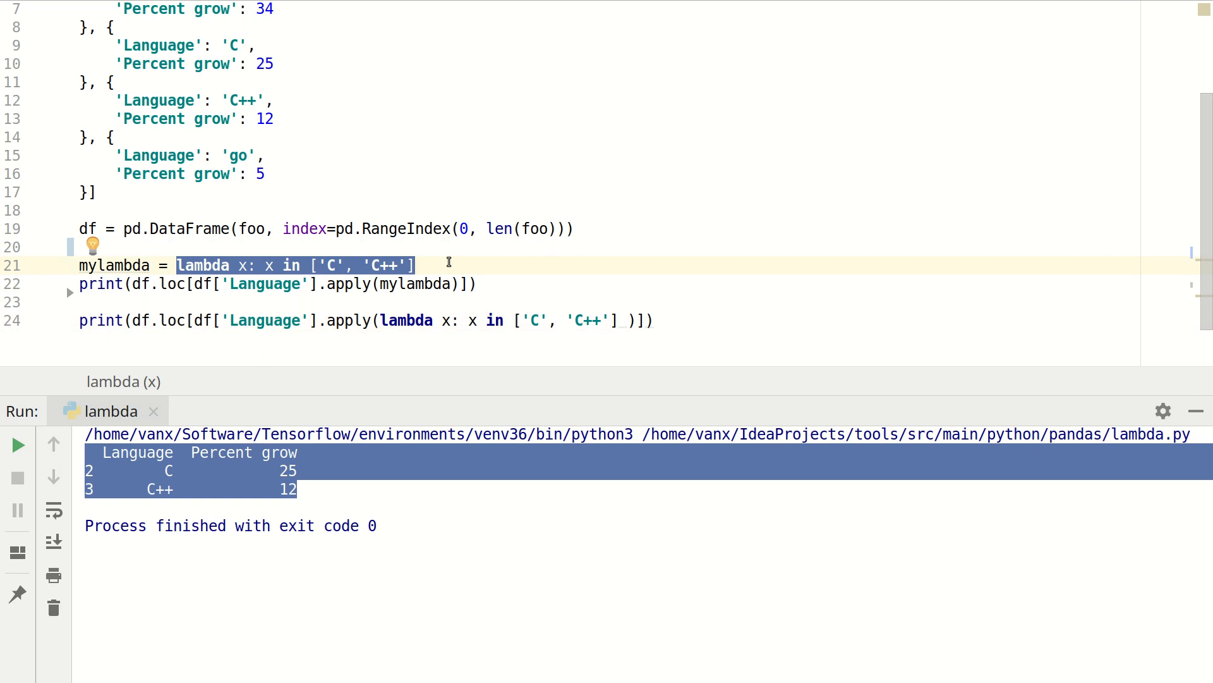
pyautogui.moveTo(366, 312)
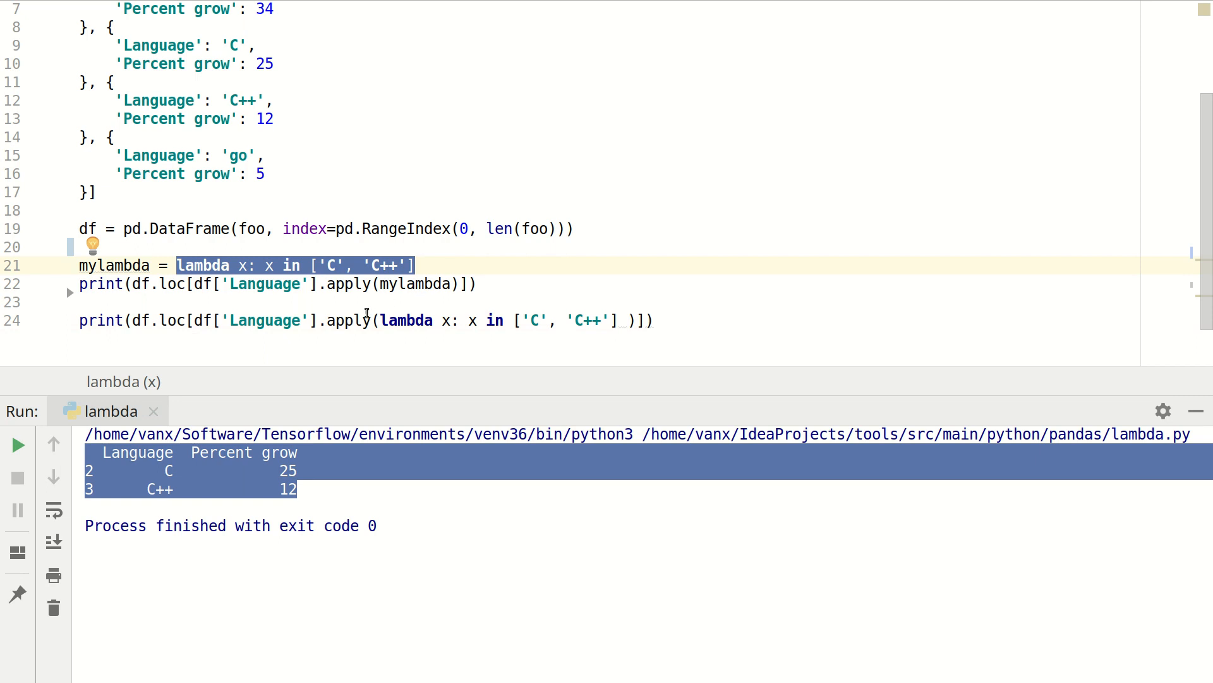
pyautogui.click(16, 444)
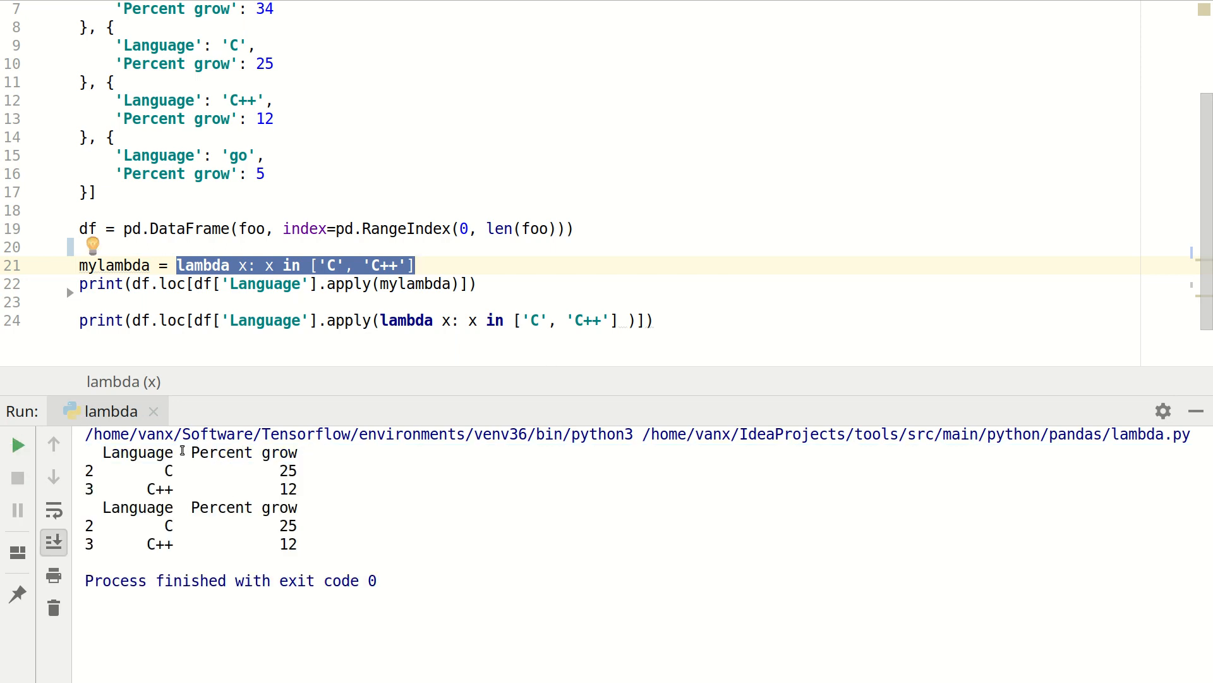
pyautogui.moveTo(197, 418)
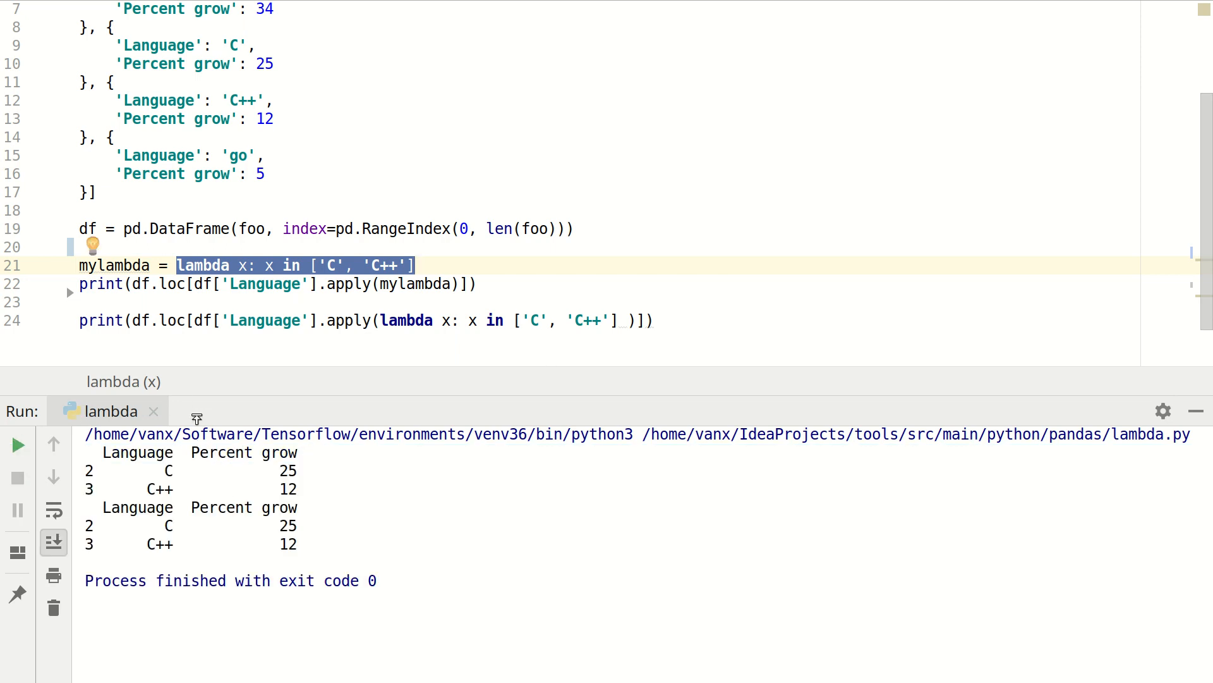